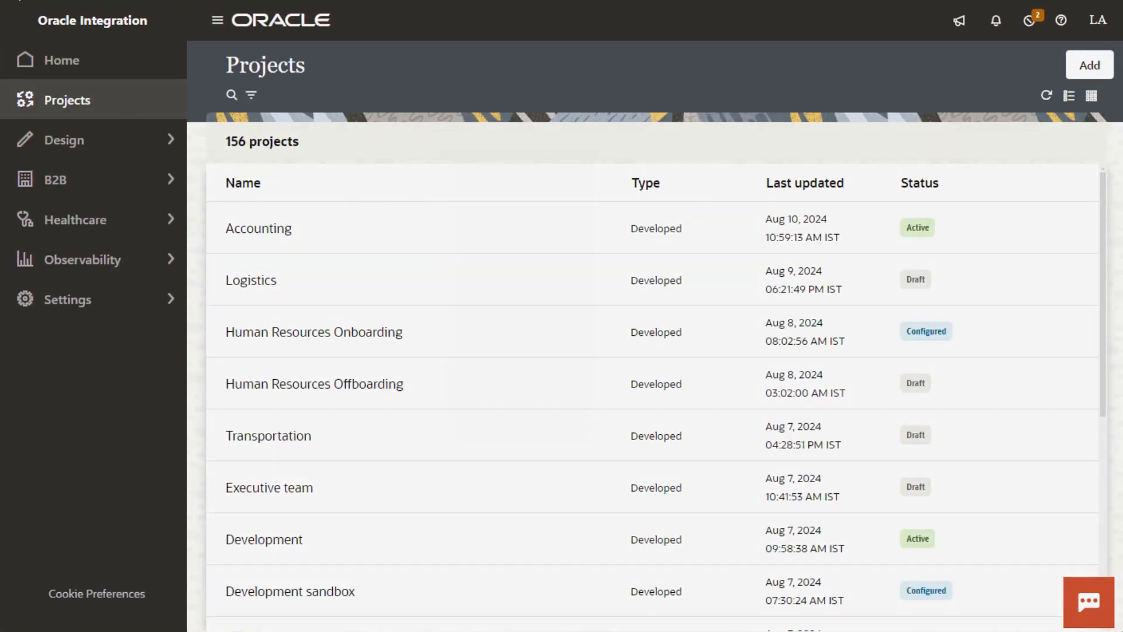
# Open the Finance project to reach its Robot page with the Oracle ERP Cloud connection
pyautogui.click(1089, 65)
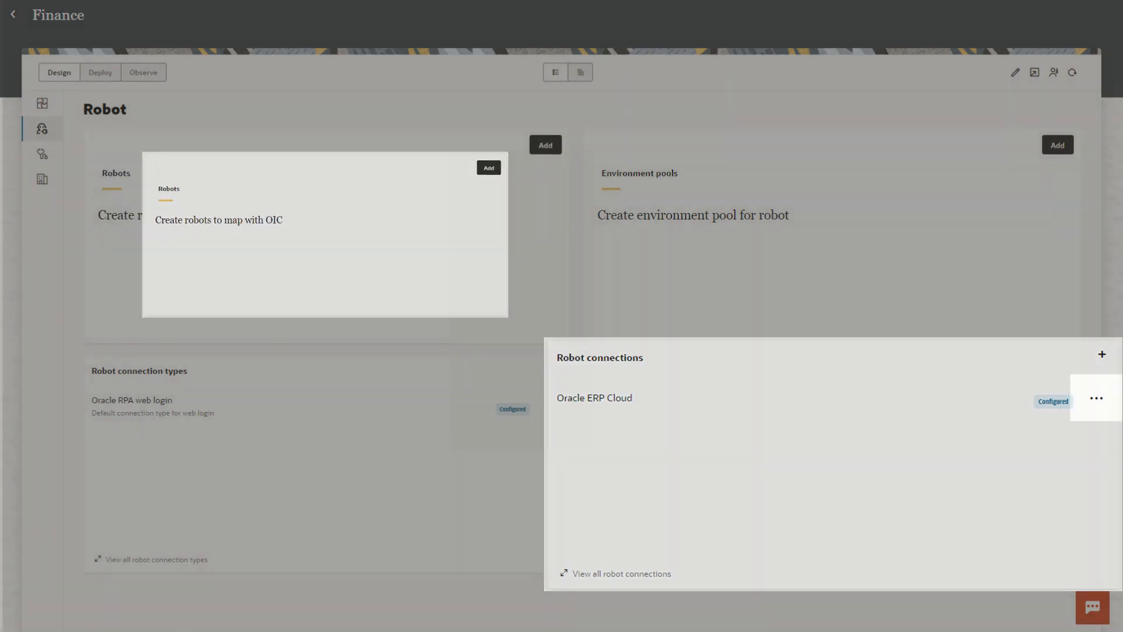
pyautogui.click(1096, 397)
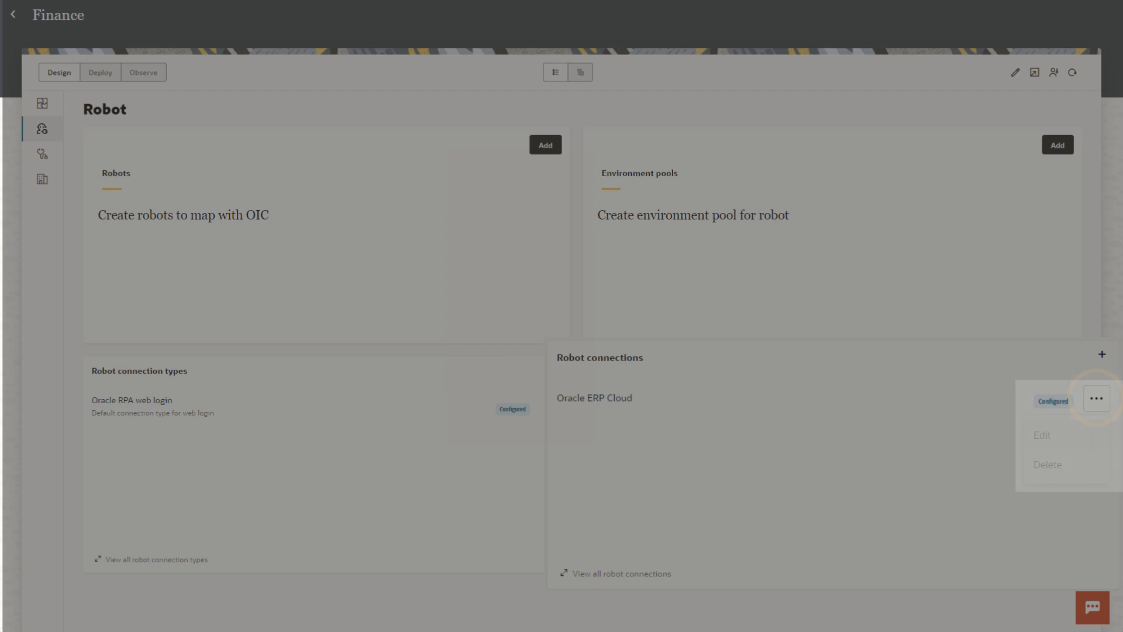
pyautogui.click(1096, 398)
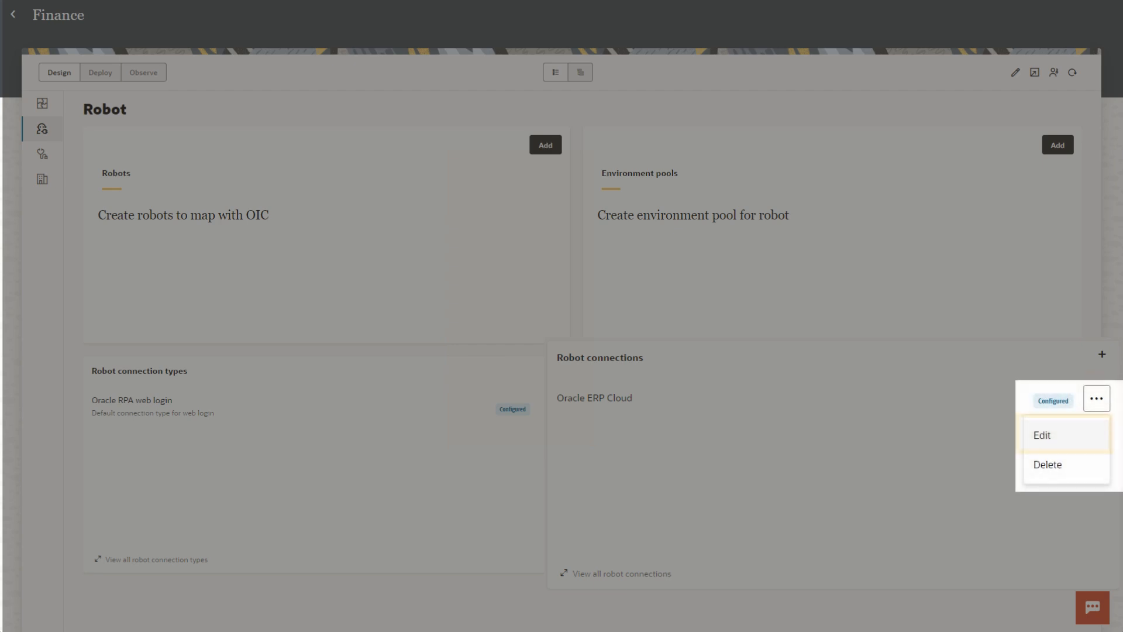
pyautogui.moveTo(1043, 436)
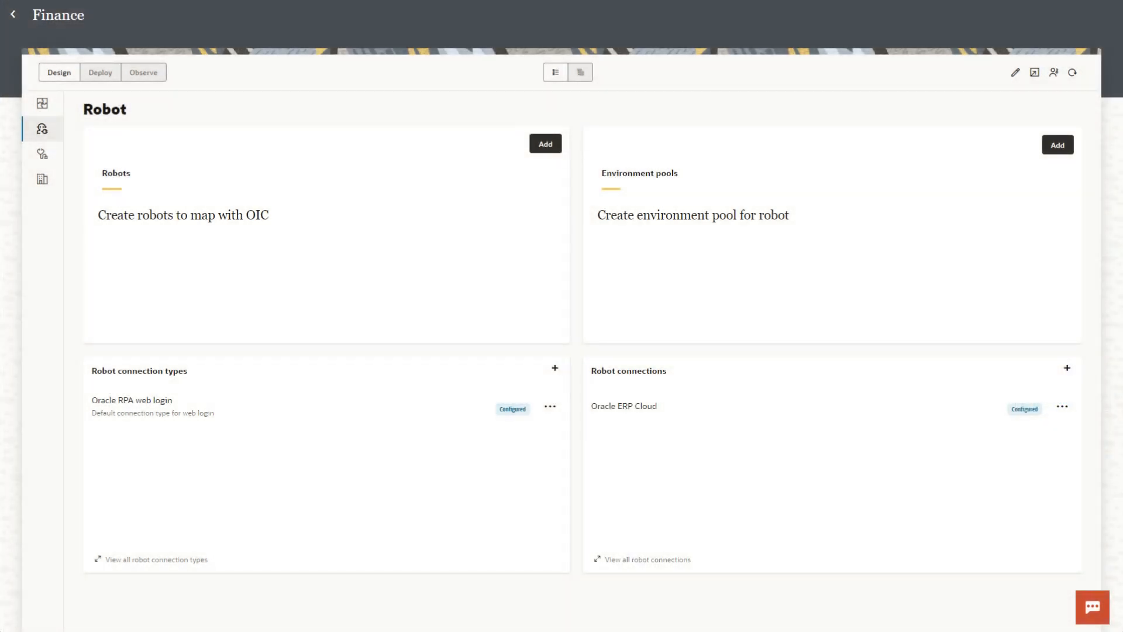
# Create a new robot named Get Supplier Name from the Robots card
pyautogui.click(544, 143)
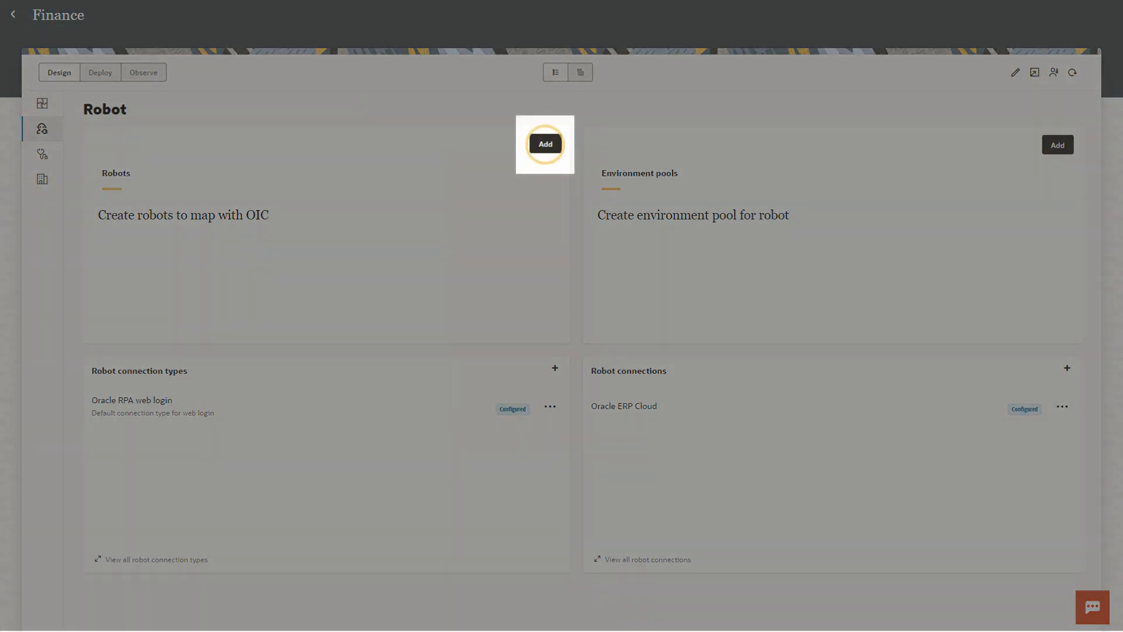
pyautogui.click(545, 144)
pyautogui.write('Get Supplier Name')
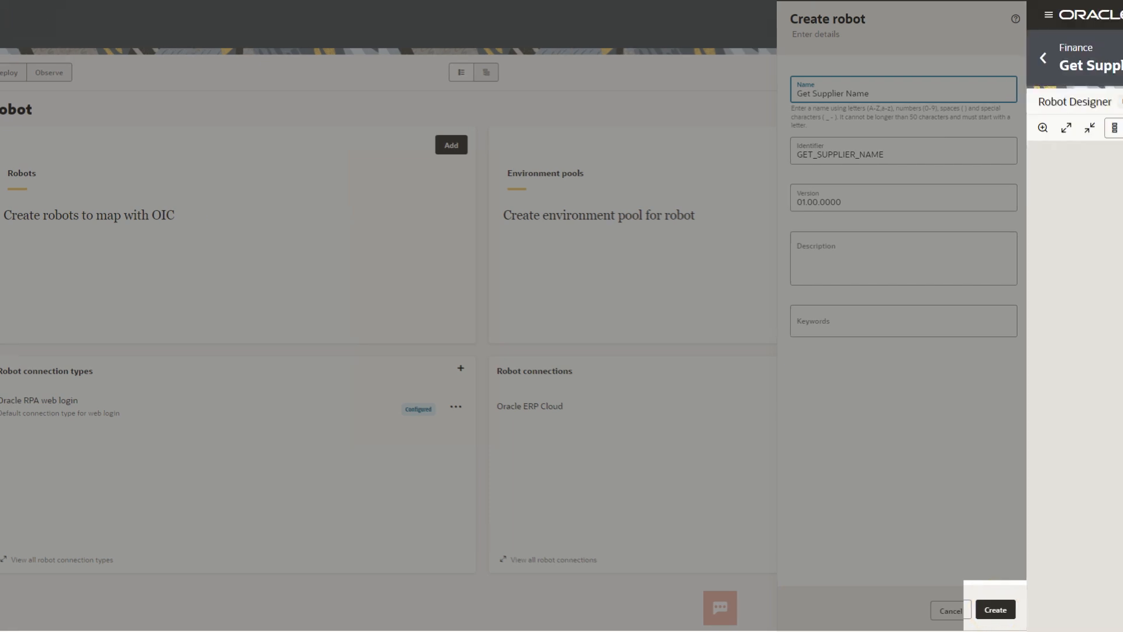
pyautogui.click(995, 610)
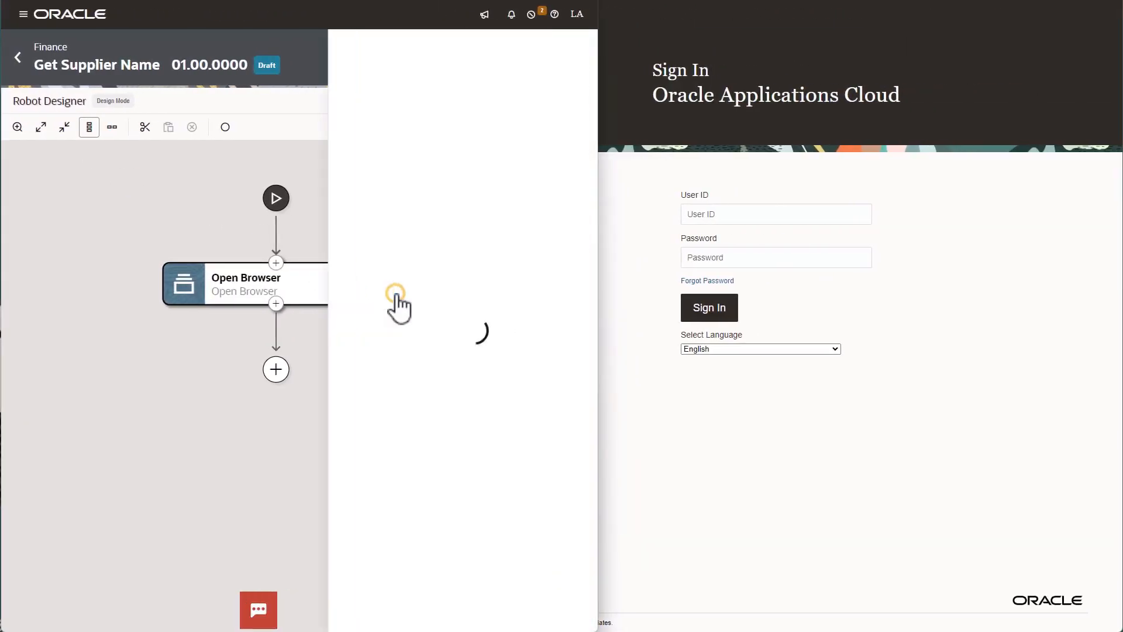
# Fill in the URL input of the Open Browser step and confirm it
pyautogui.click(222, 283)
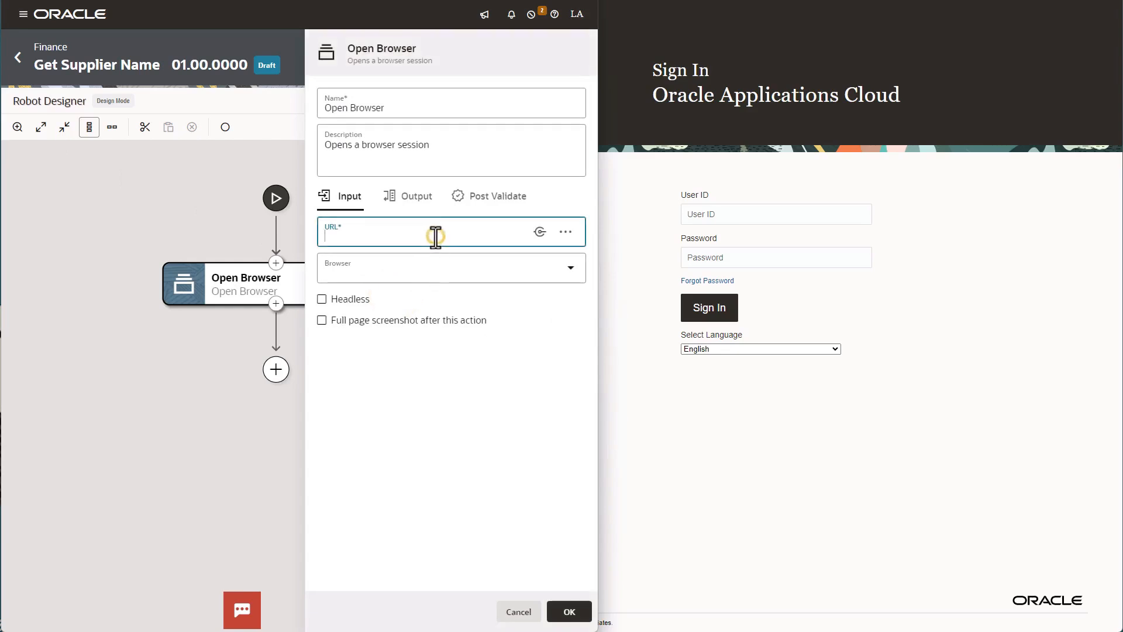
pyautogui.click(540, 232)
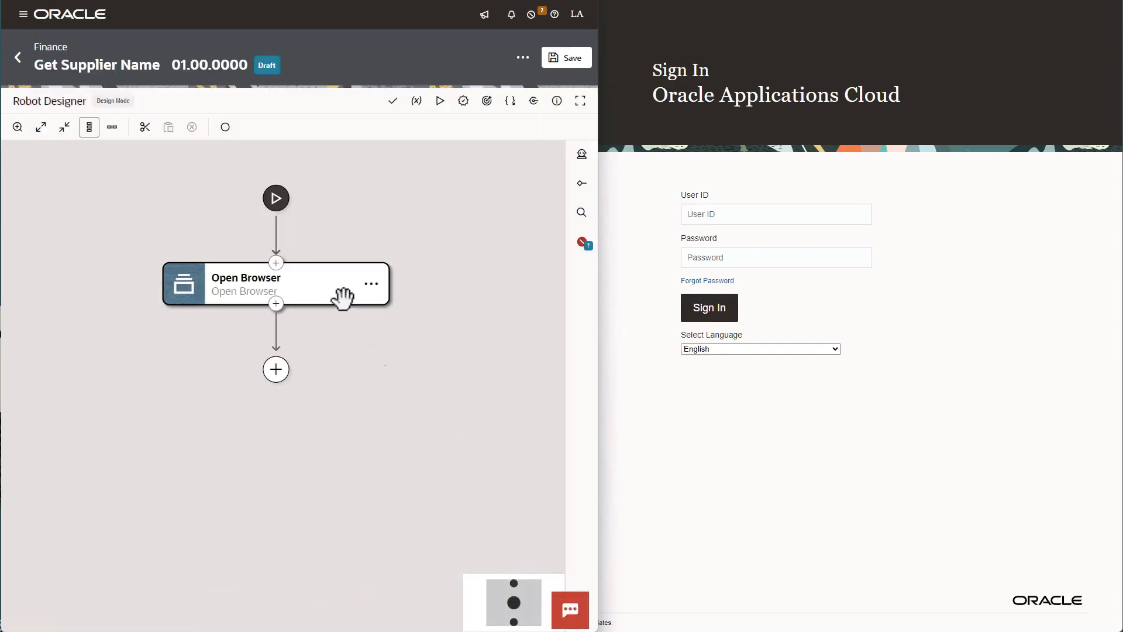
pyautogui.moveTo(225, 128)
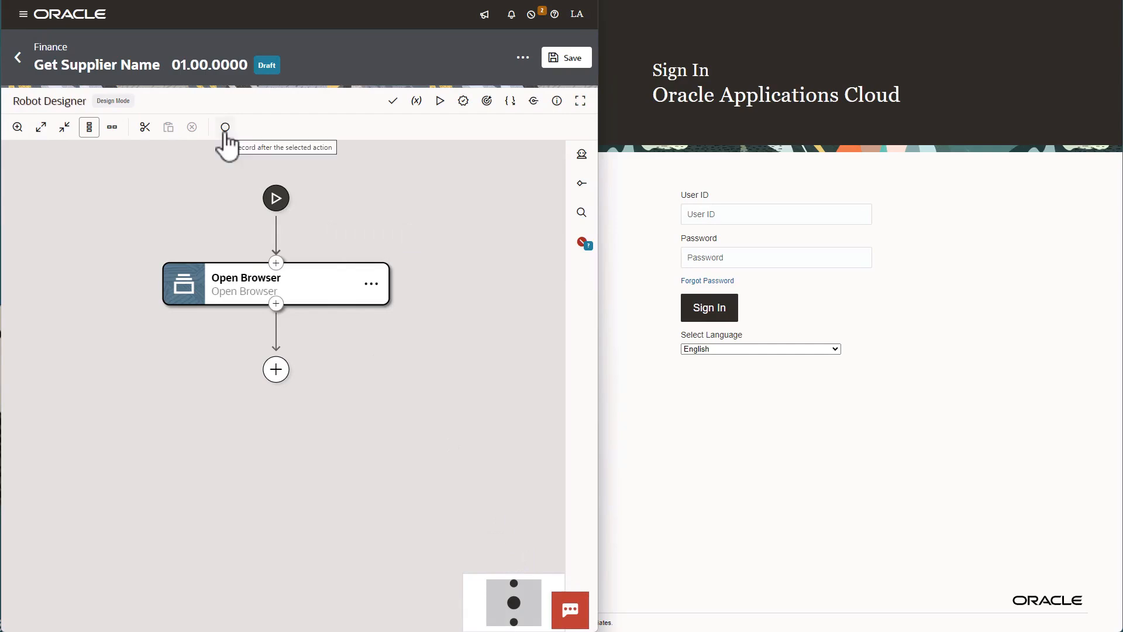
# Start smart recording after Open Browser, targeting the Sign In browser tab
pyautogui.click(224, 126)
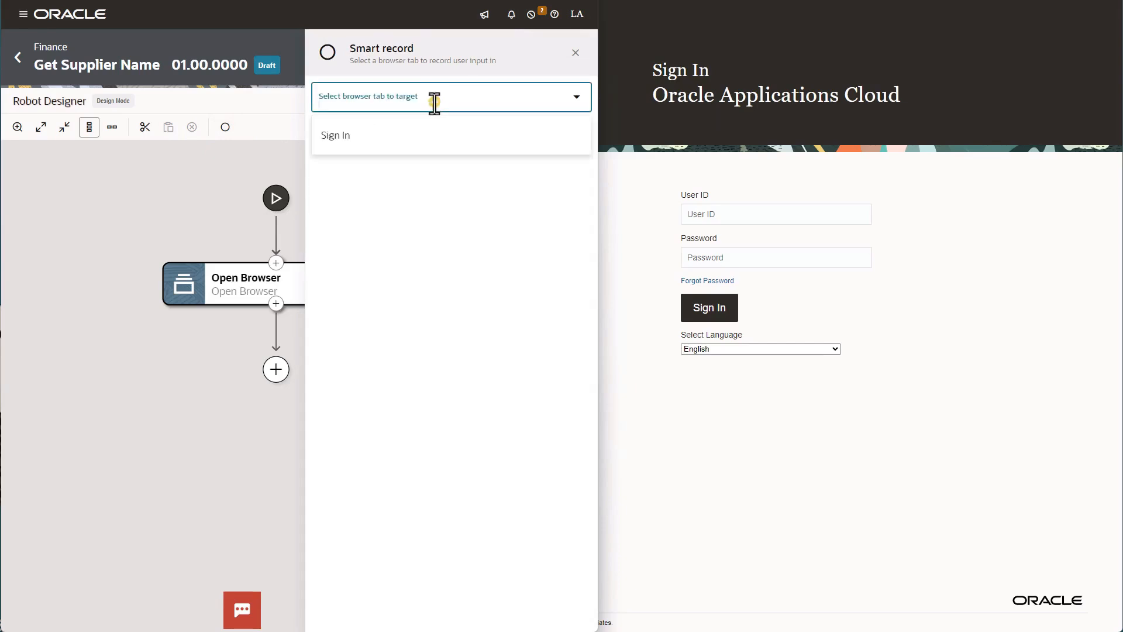
pyautogui.click(336, 135)
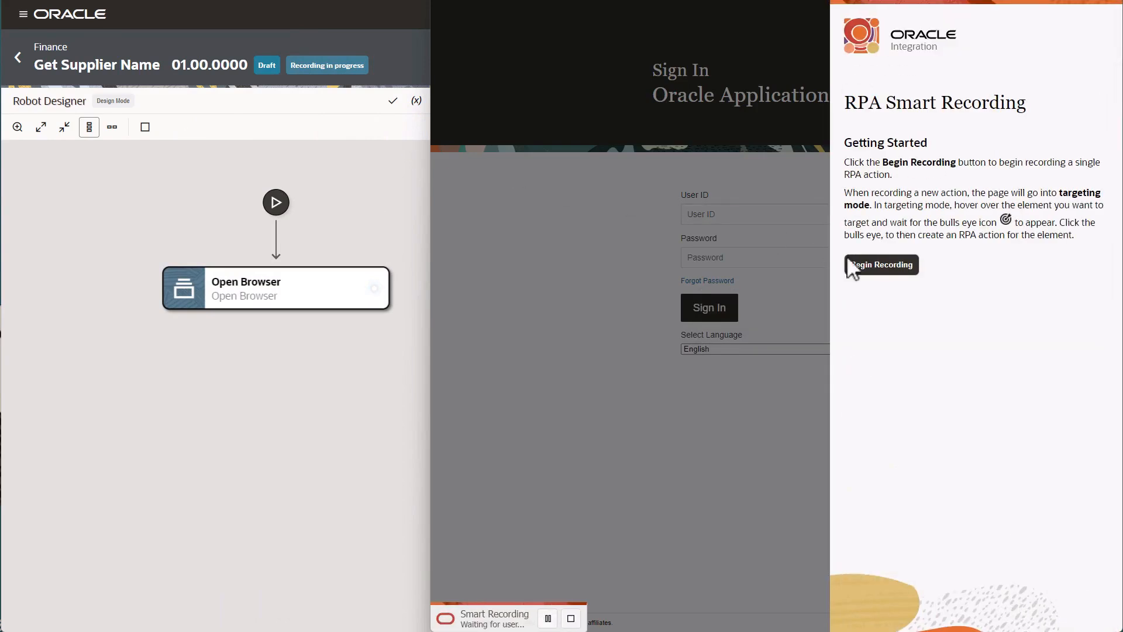
pyautogui.click(880, 265)
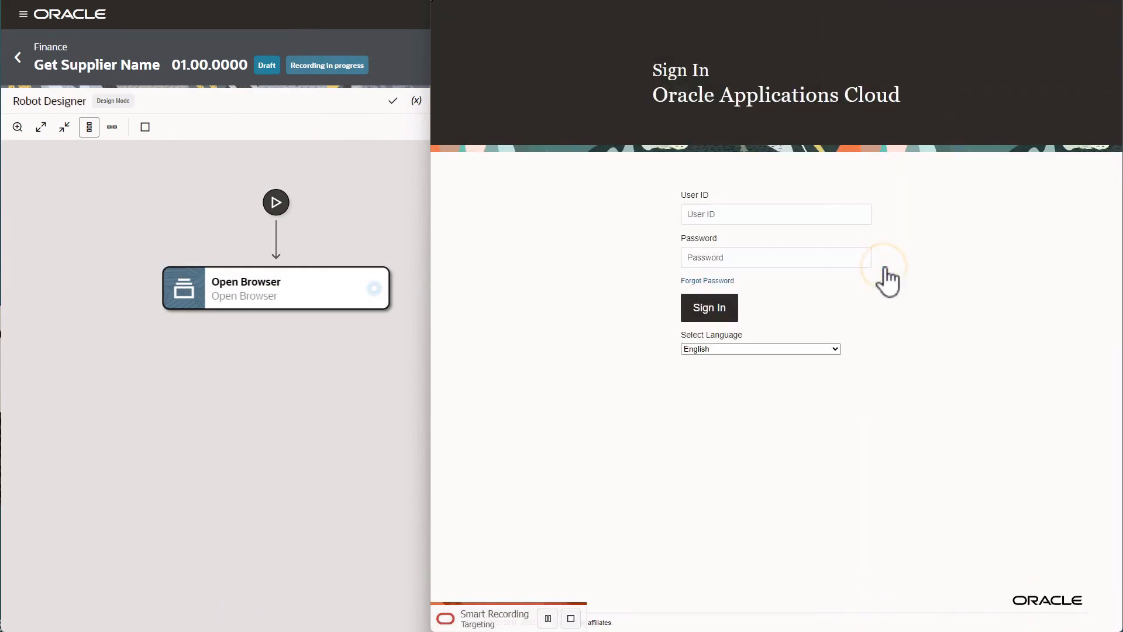
pyautogui.click(776, 214)
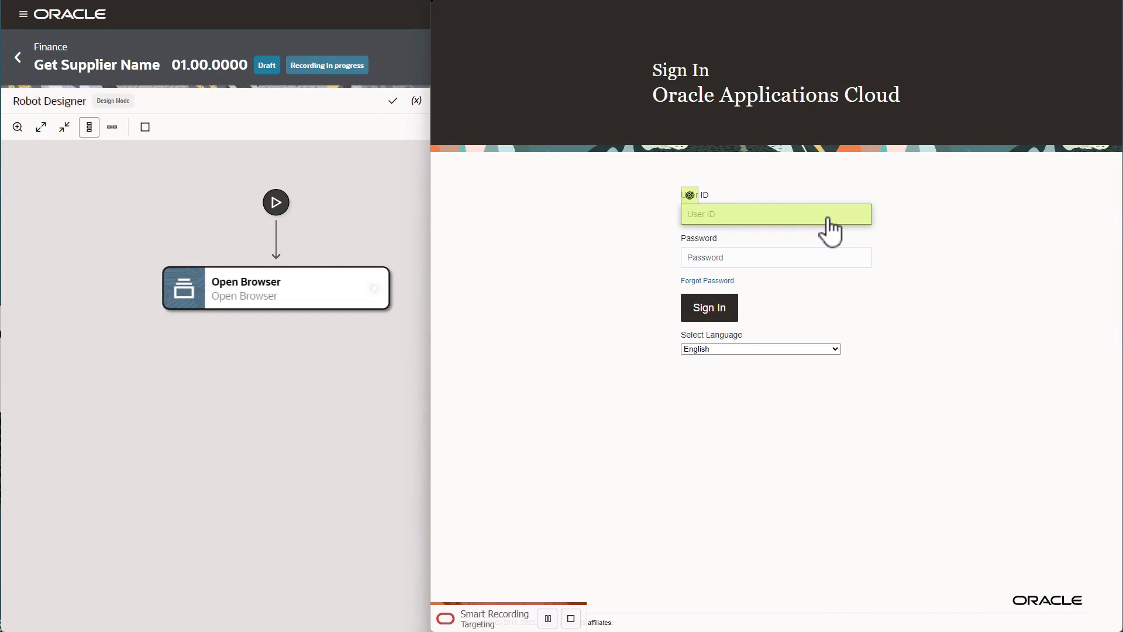
# Record an Enter Text on User ID using the ERP Cloud credentials username, test value calvin.r
pyautogui.click(775, 213)
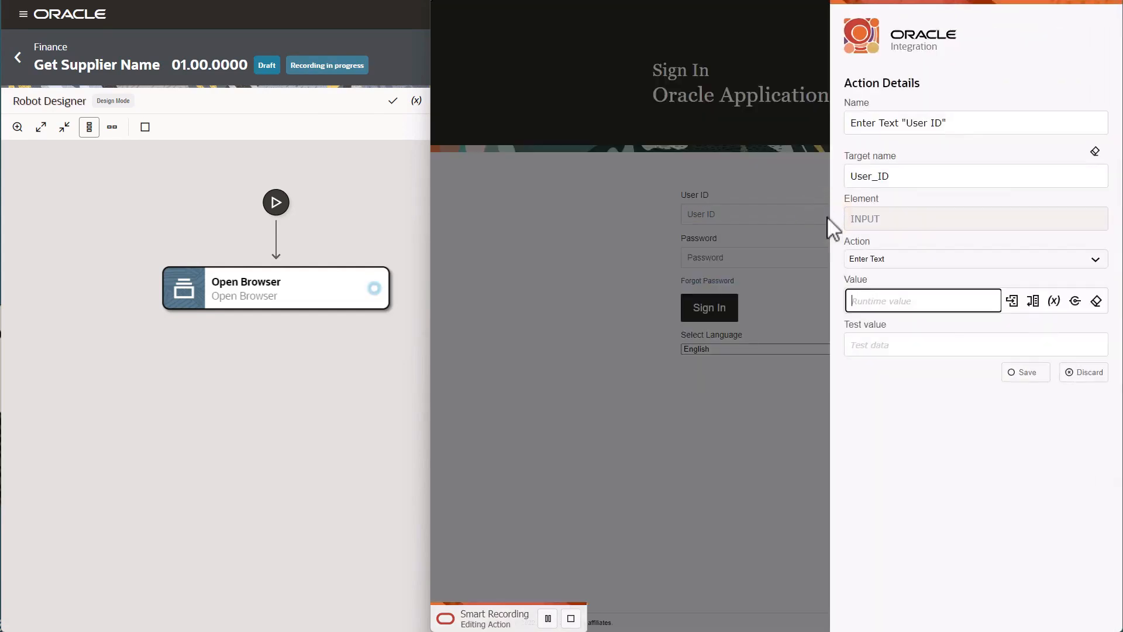
pyautogui.click(1074, 301)
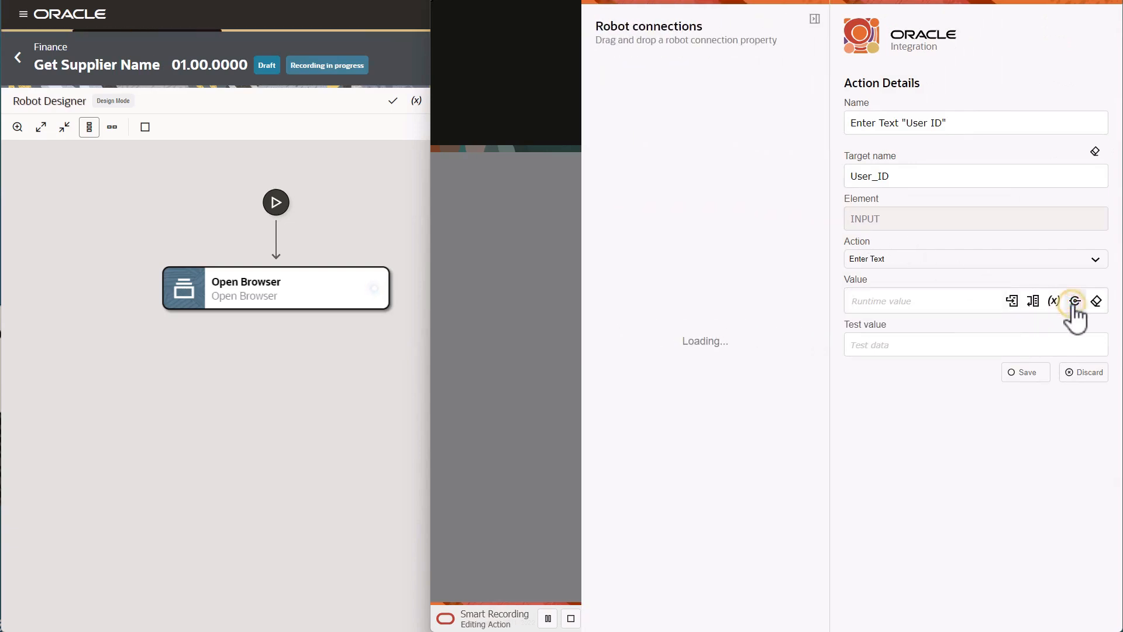
pyautogui.click(1074, 301)
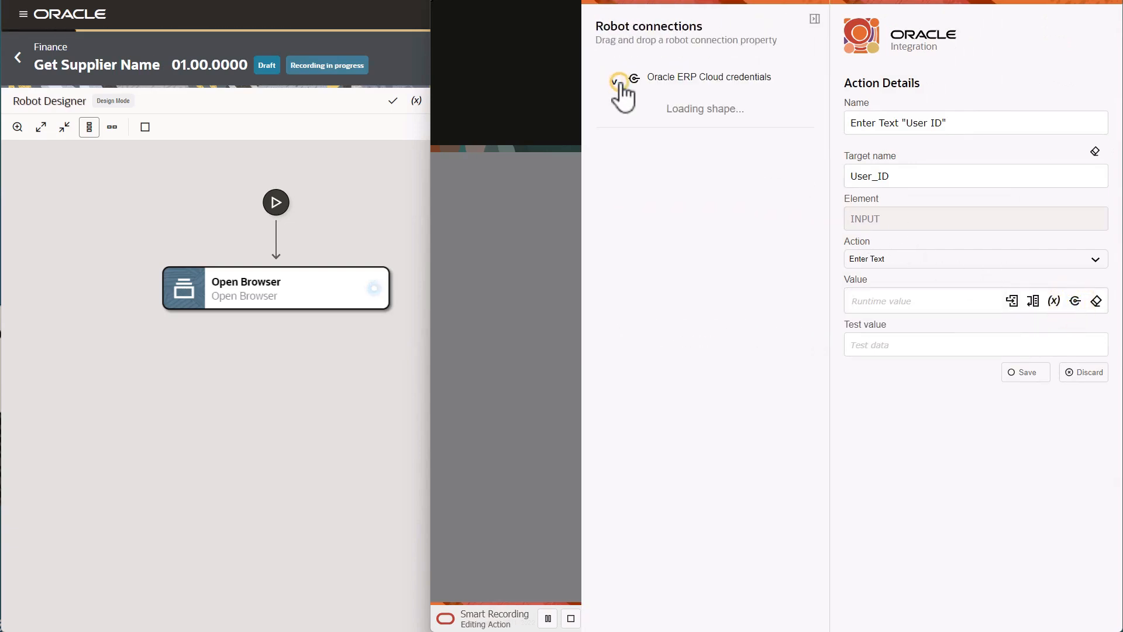
pyautogui.click(614, 77)
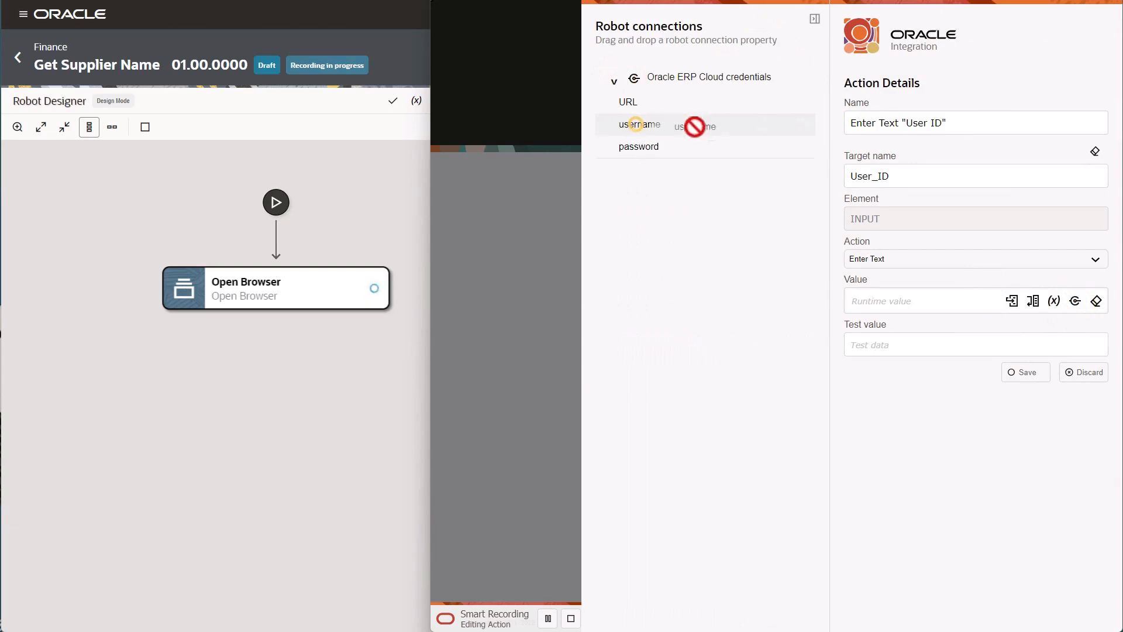
pyautogui.moveTo(639, 124); pyautogui.dragTo(924, 301)
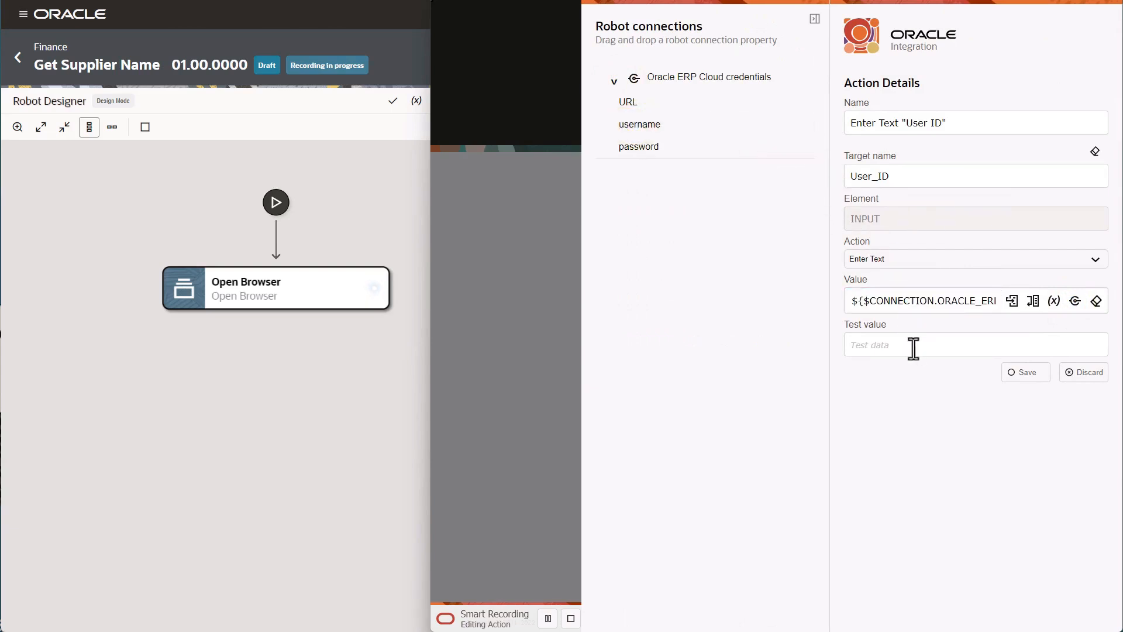
pyautogui.write('calvin.roth')
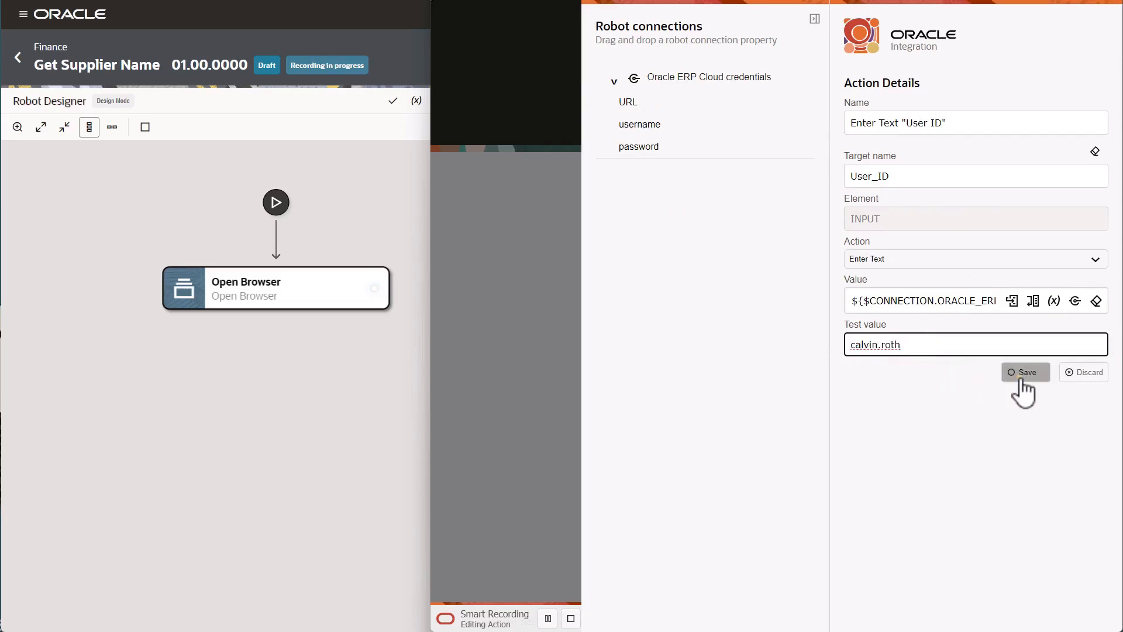
pyautogui.click(1025, 372)
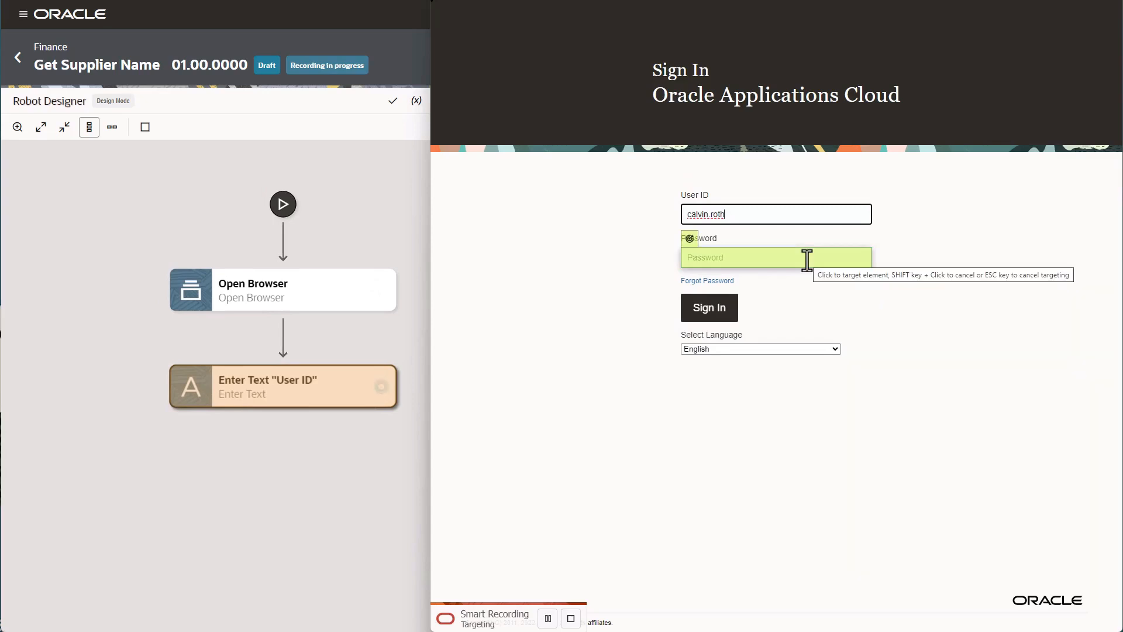
# Record an Enter Text on Password using the ERP Cloud credentials password
pyautogui.click(775, 257)
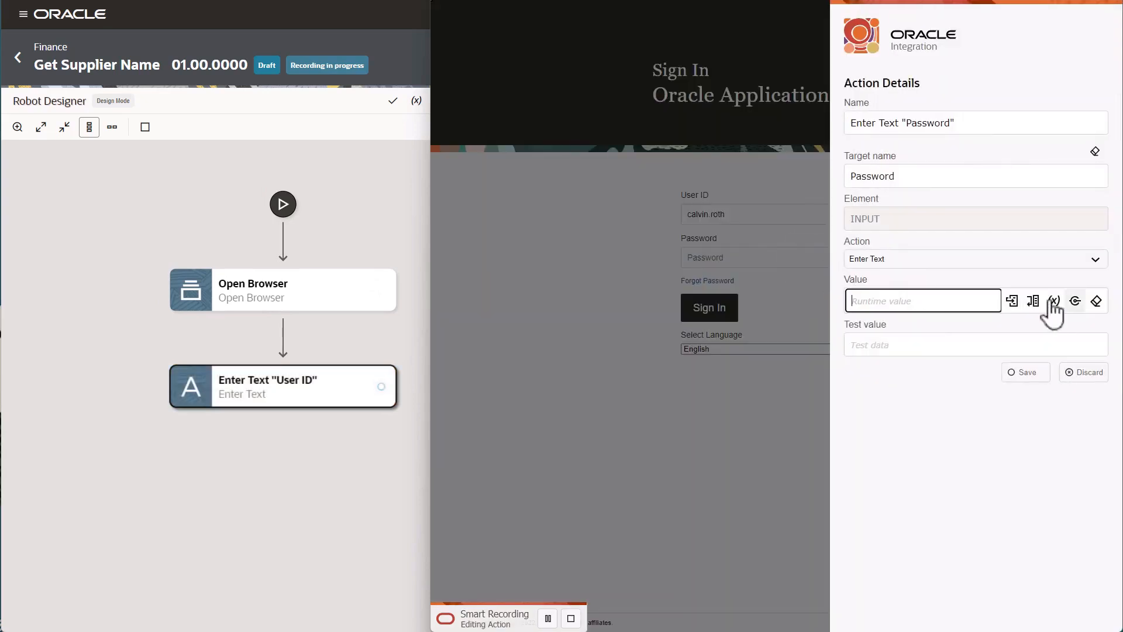
pyautogui.click(1054, 301)
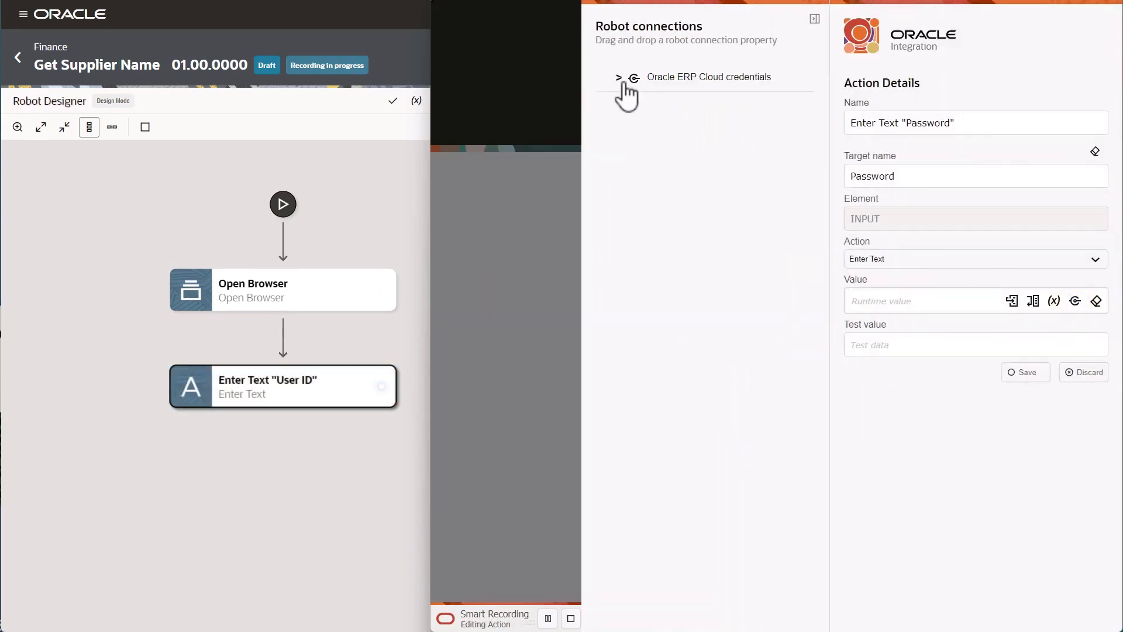
pyautogui.click(619, 77)
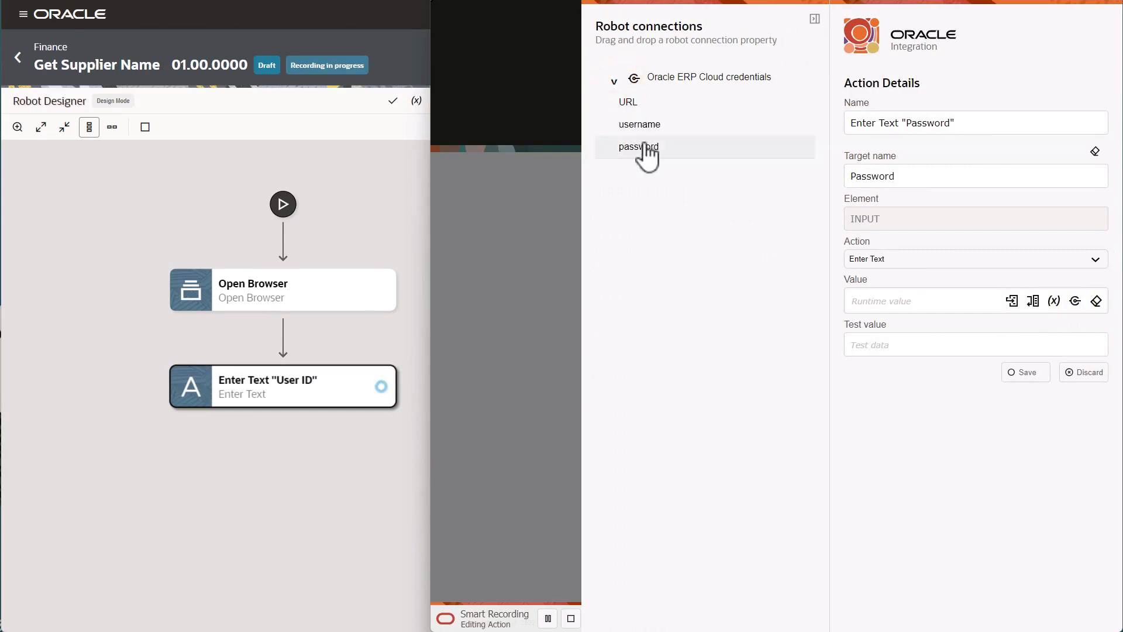
pyautogui.moveTo(637, 147); pyautogui.dragTo(923, 301)
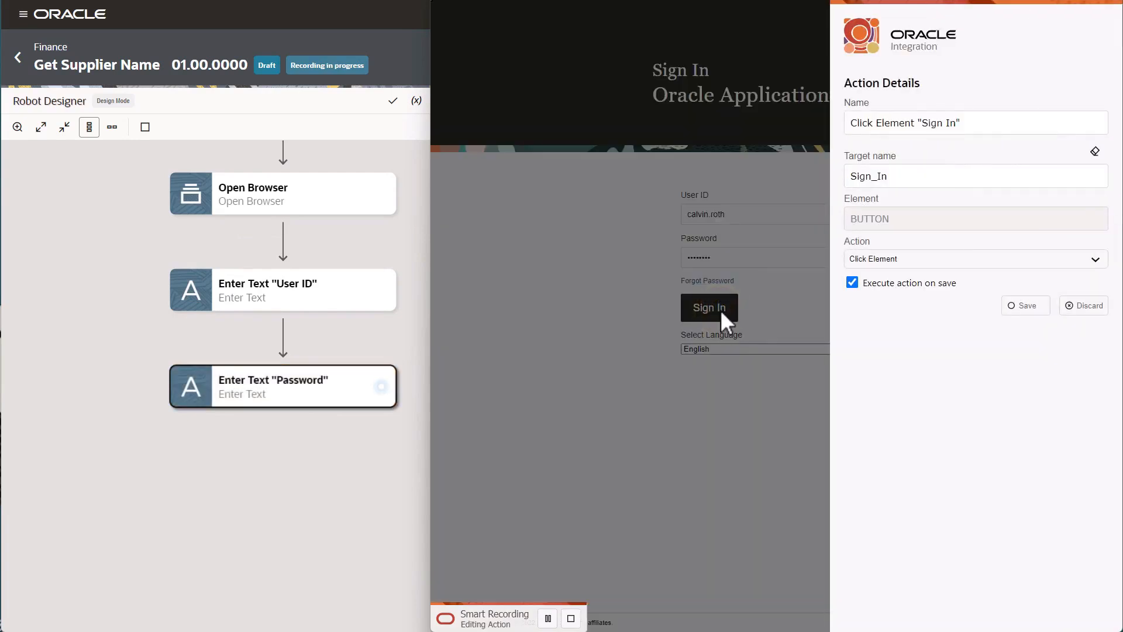
# Save the Sign In click and record a Click Element on the Procurement tab
pyautogui.click(1025, 306)
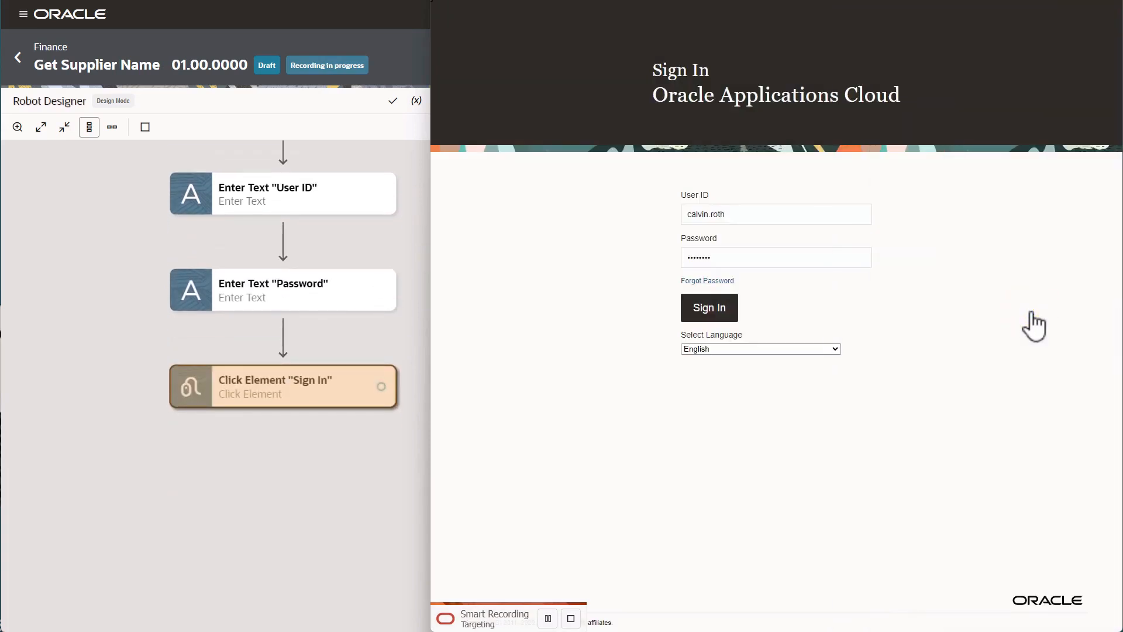
pyautogui.click(707, 307)
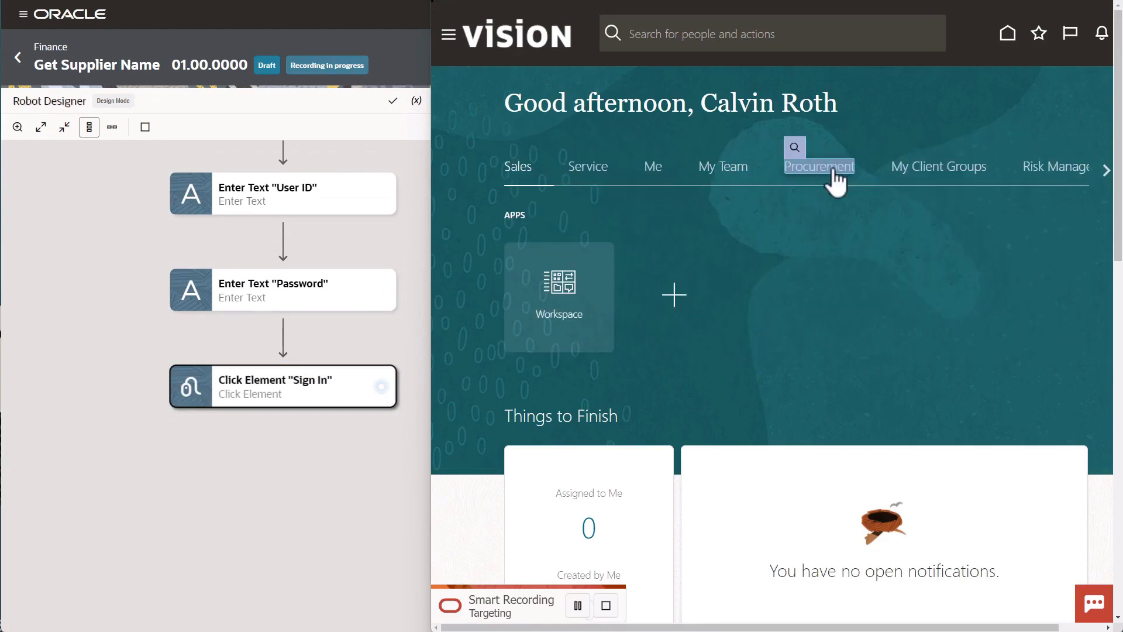
pyautogui.click(818, 149)
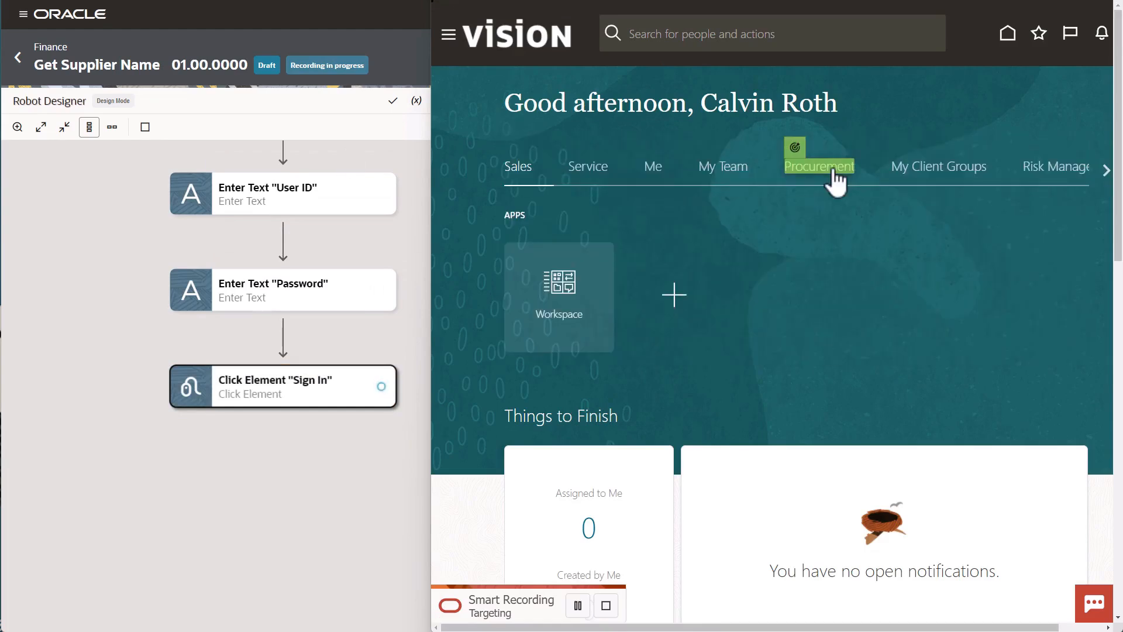
pyautogui.click(818, 165)
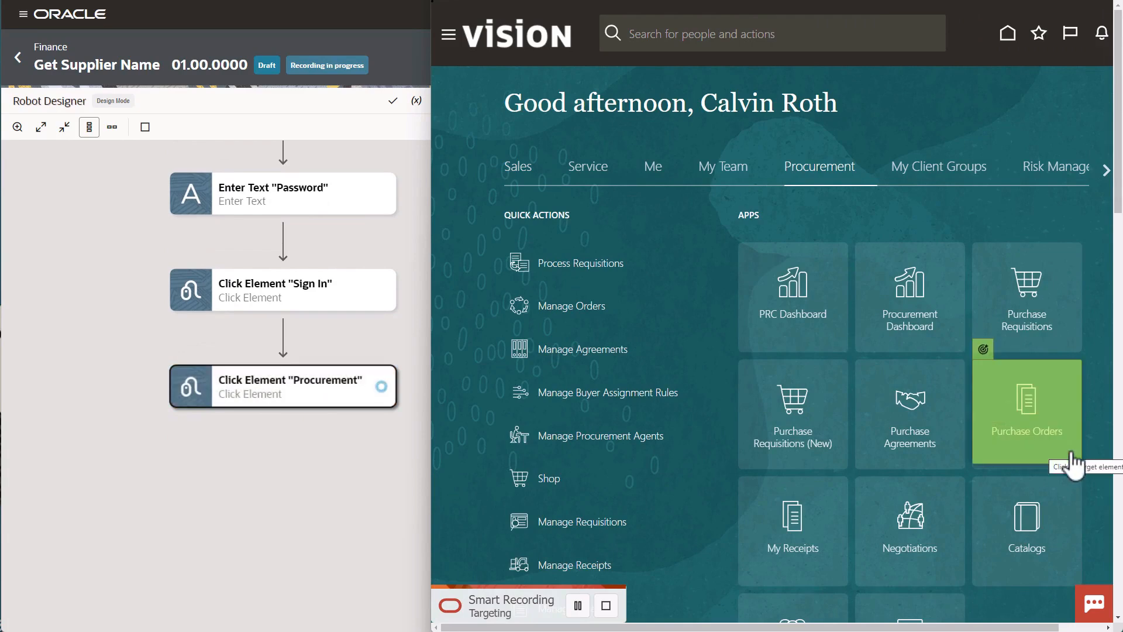
# Record a Click Element step on the Purchase Orders app tile
pyautogui.click(1026, 410)
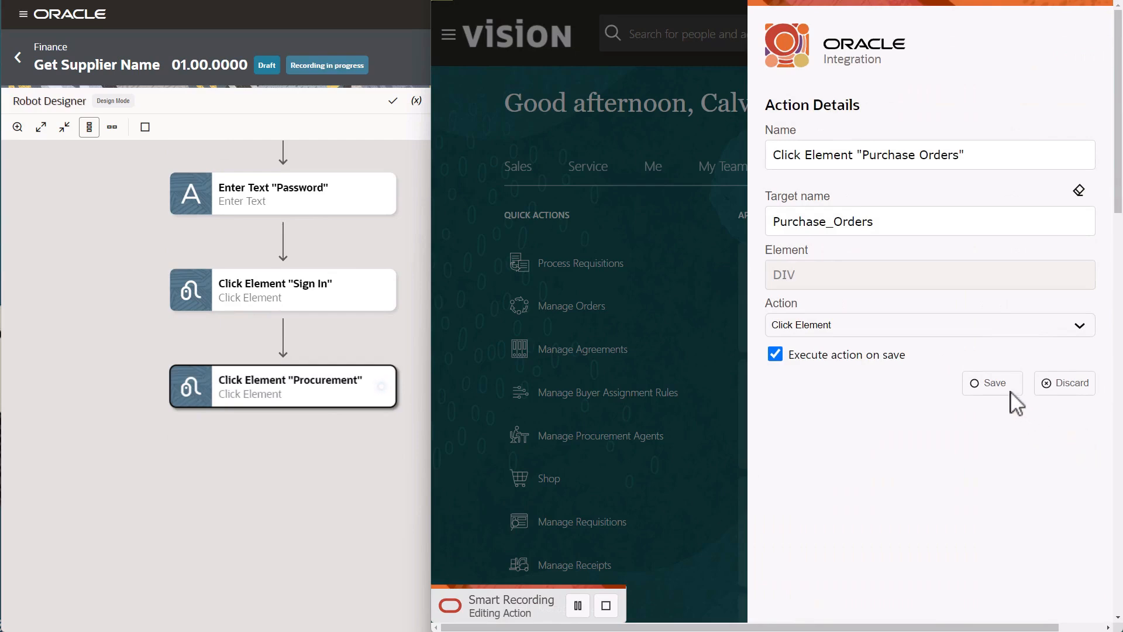
pyautogui.click(991, 382)
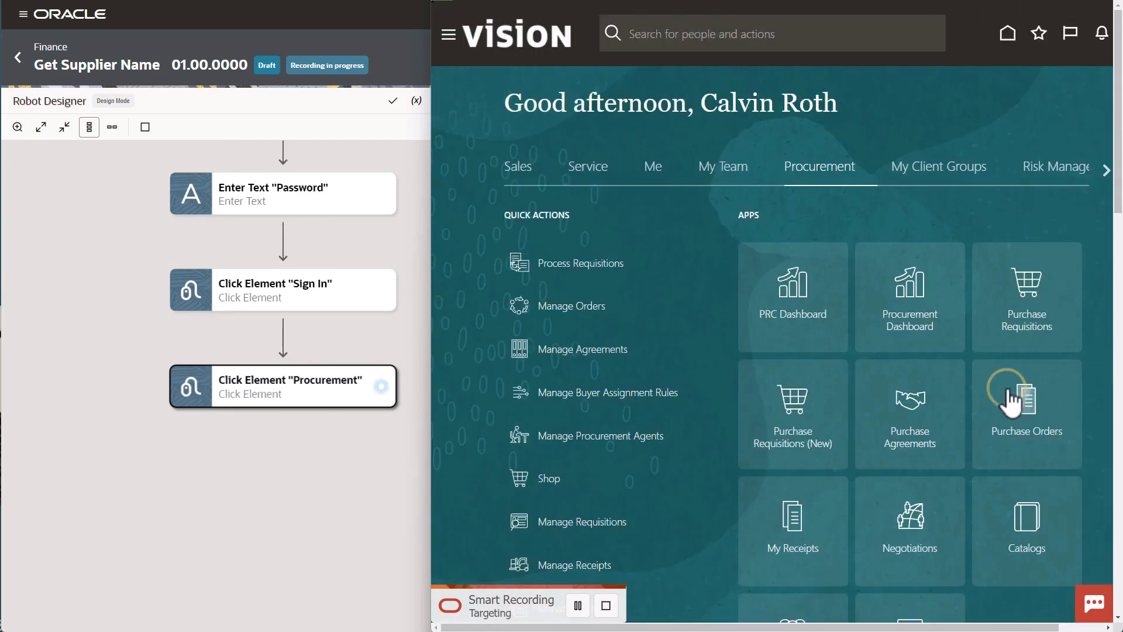
pyautogui.click(1026, 398)
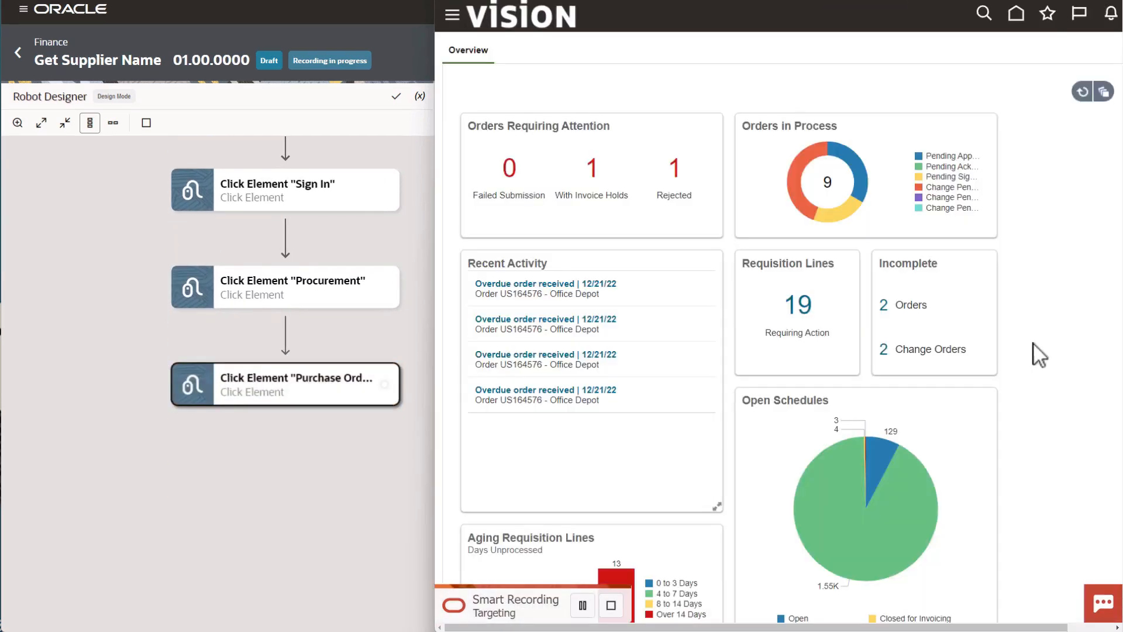
pyautogui.moveTo(479, 239)
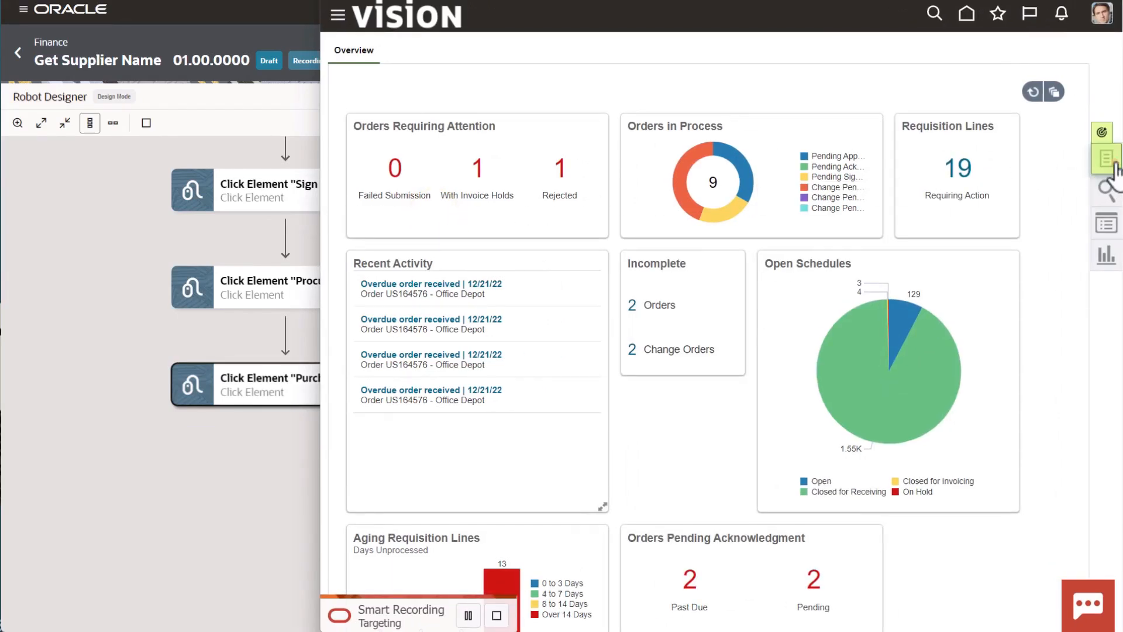
# Record Click Element steps on the Tasks icon and on Manage Orders
pyautogui.click(1103, 157)
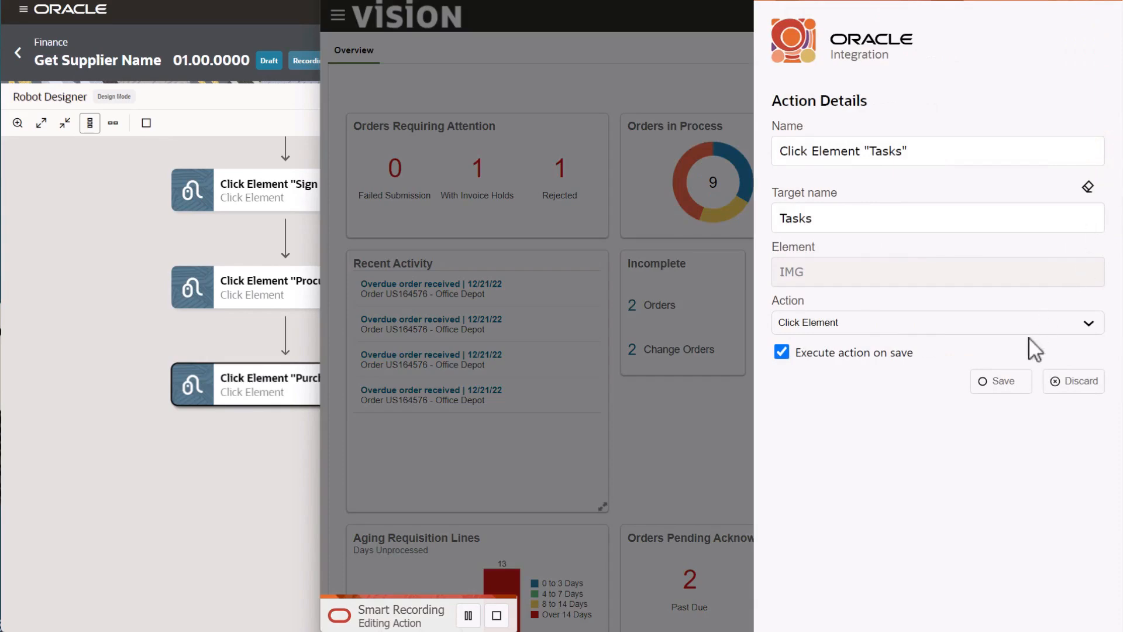
pyautogui.click(1001, 380)
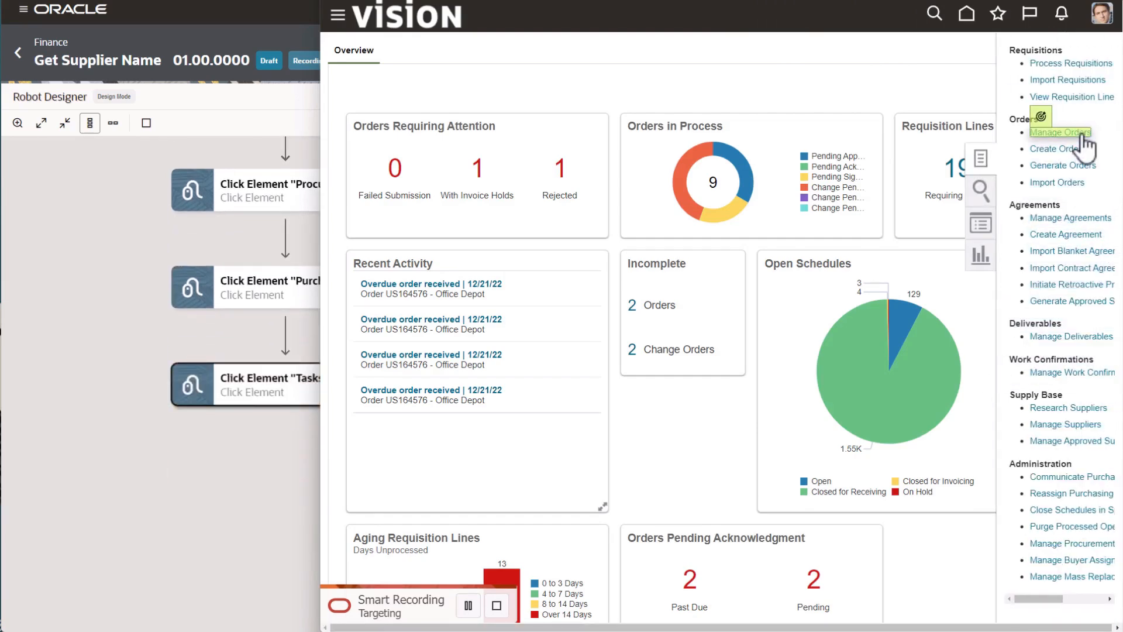
pyautogui.click(1060, 132)
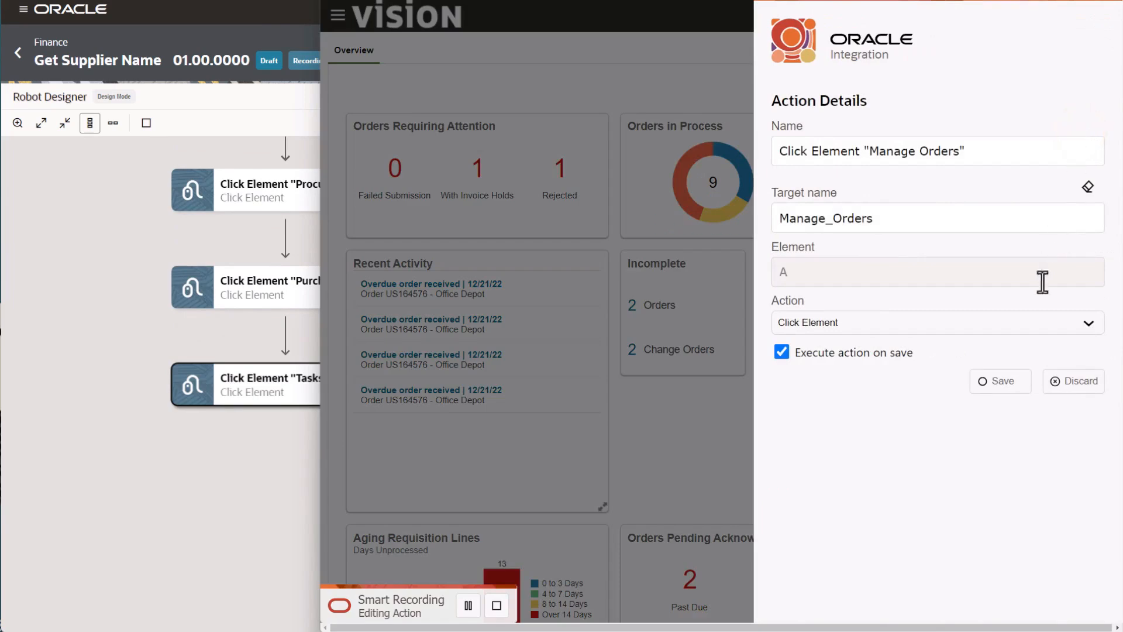
pyautogui.click(1001, 380)
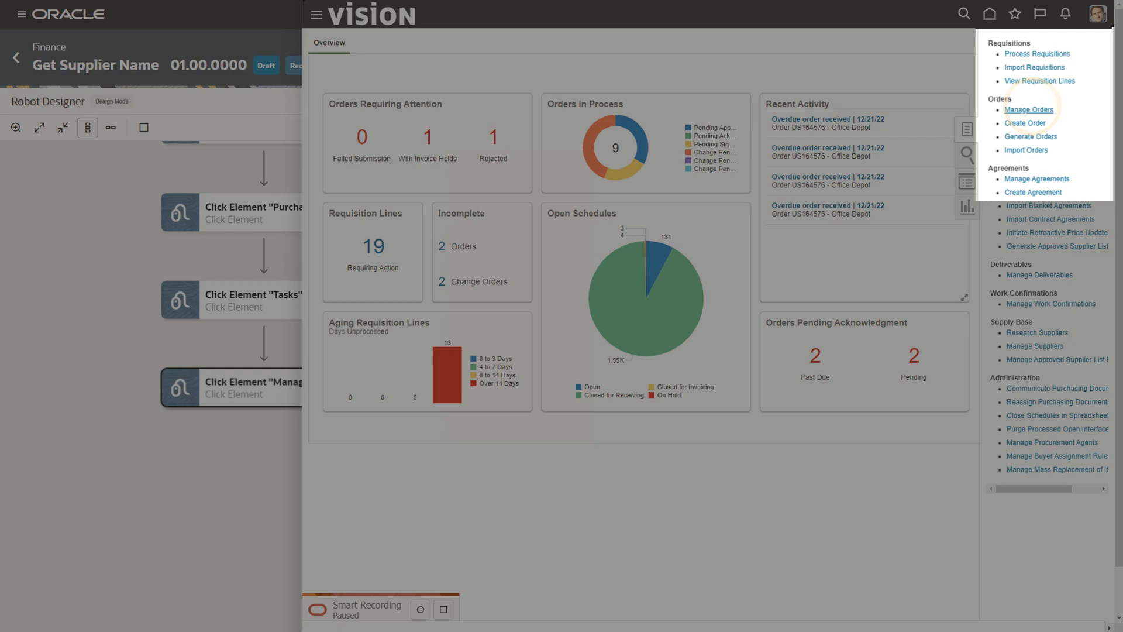
# Record entering the PONumber input into the Order field with test value US164564, then target Search
pyautogui.click(1030, 110)
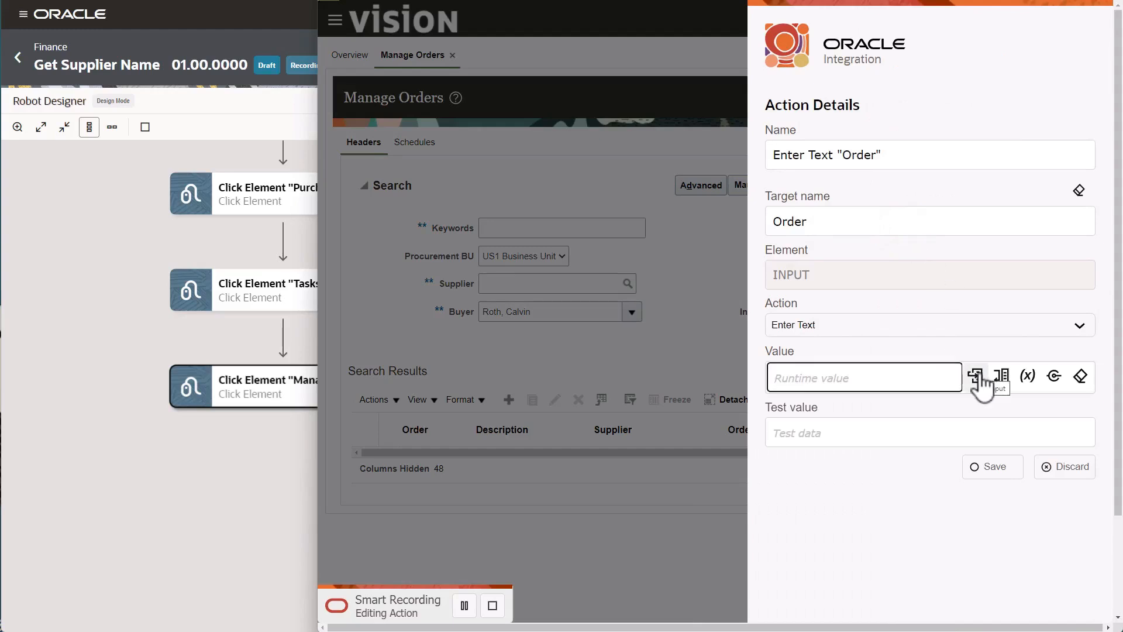
pyautogui.click(974, 376)
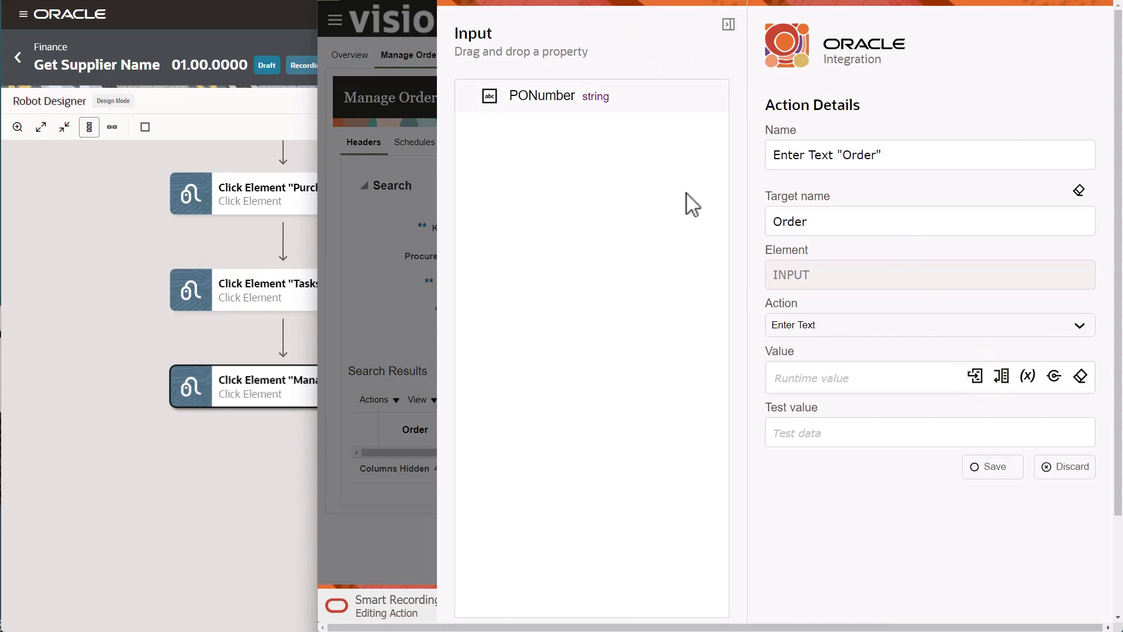
pyautogui.moveTo(542, 95); pyautogui.dragTo(860, 375)
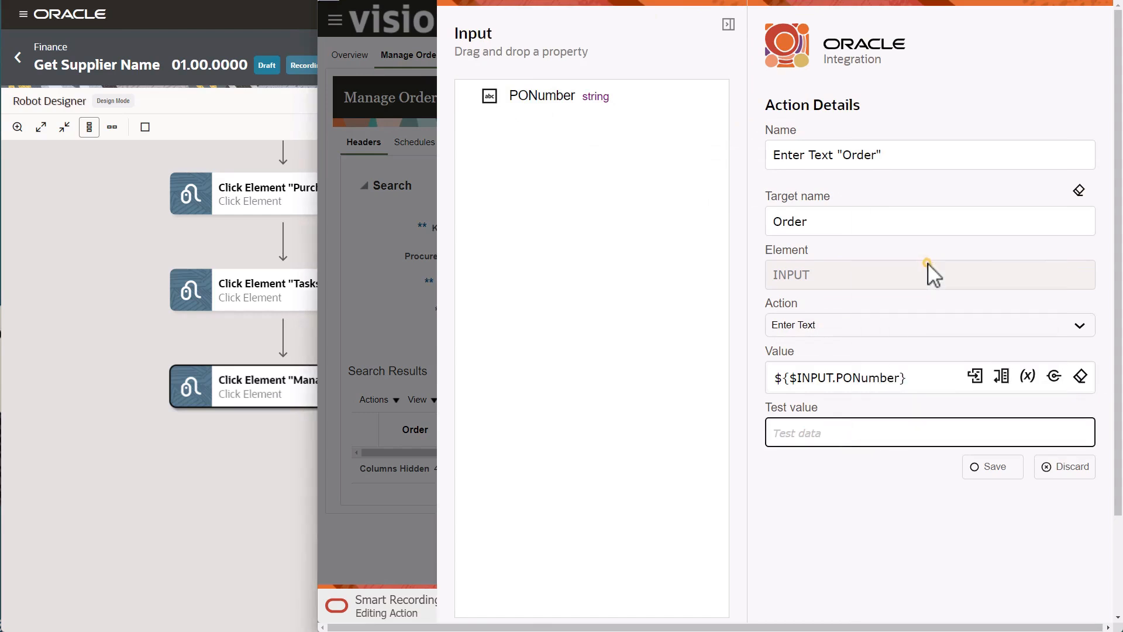
pyautogui.write('US164564')
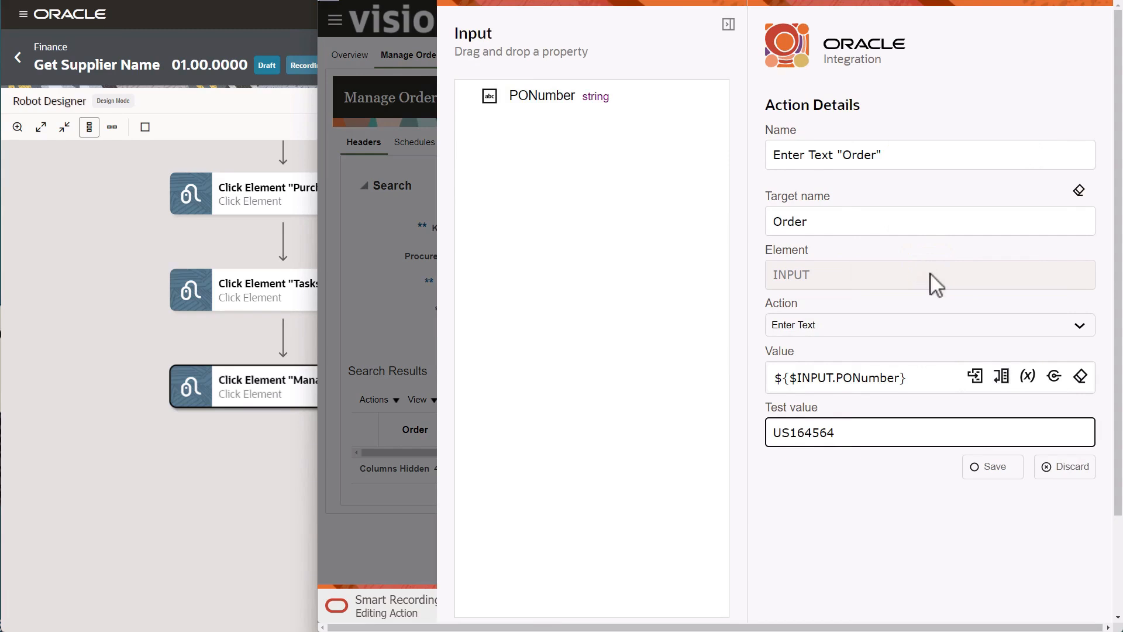
pyautogui.click(992, 467)
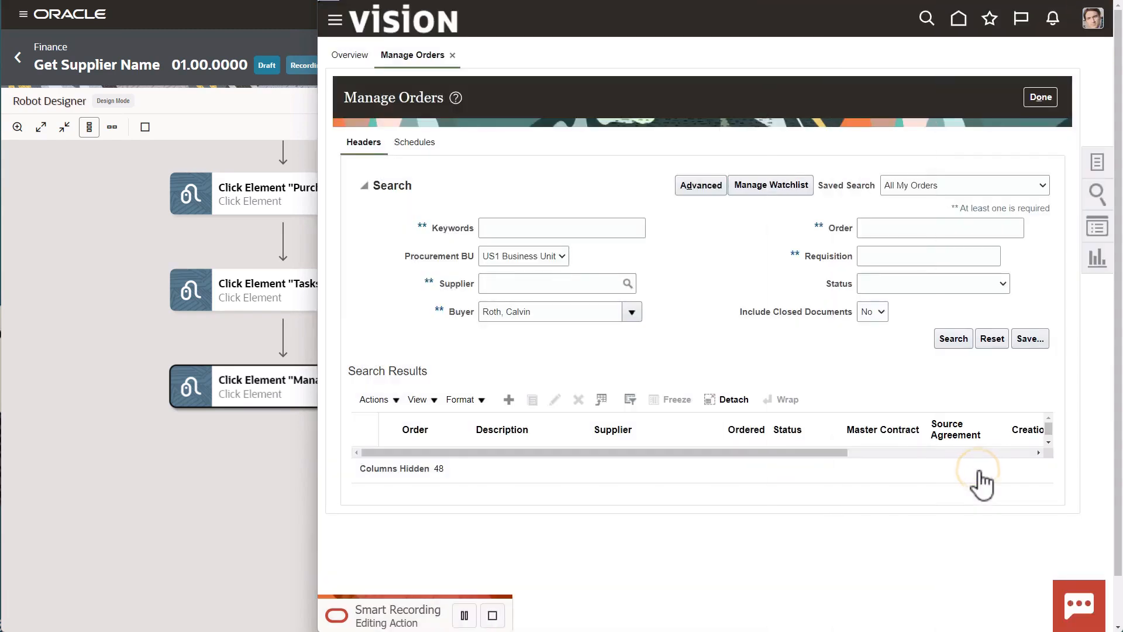
pyautogui.write('US164564')
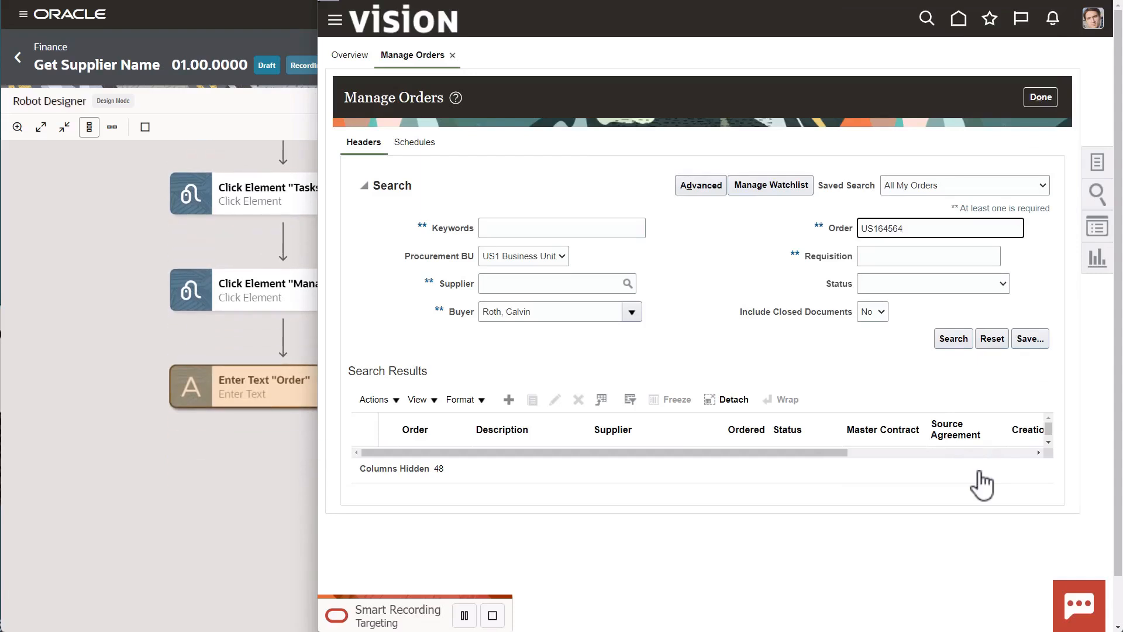
pyautogui.click(953, 338)
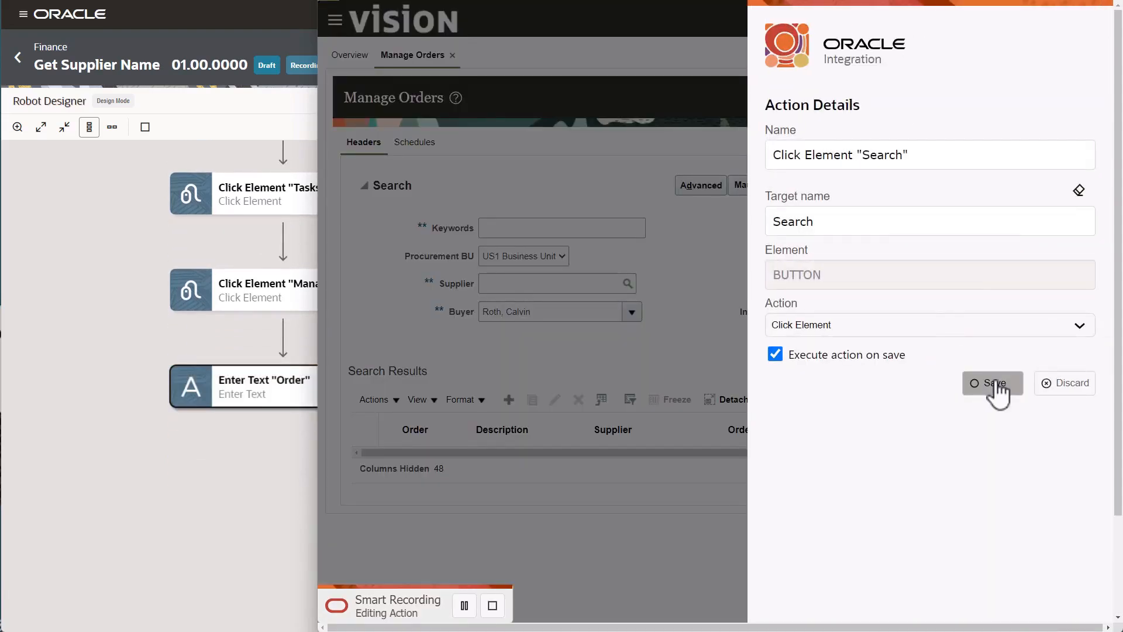
# Save the Click Element "Search" step and target supplier JGA in the order US164564 results
pyautogui.click(993, 383)
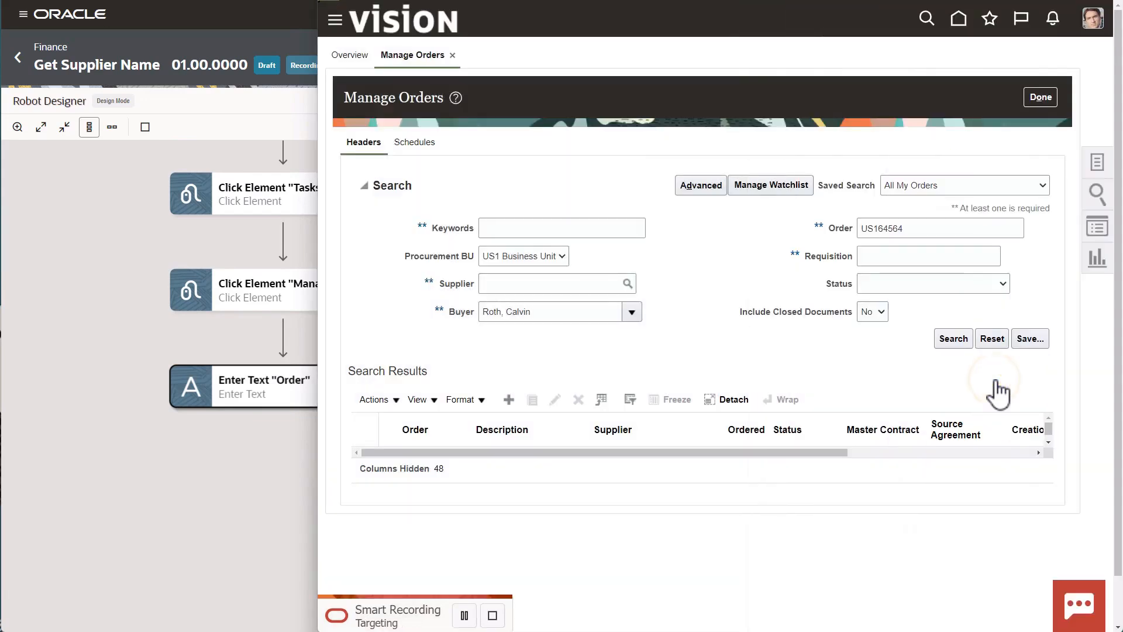
pyautogui.click(953, 338)
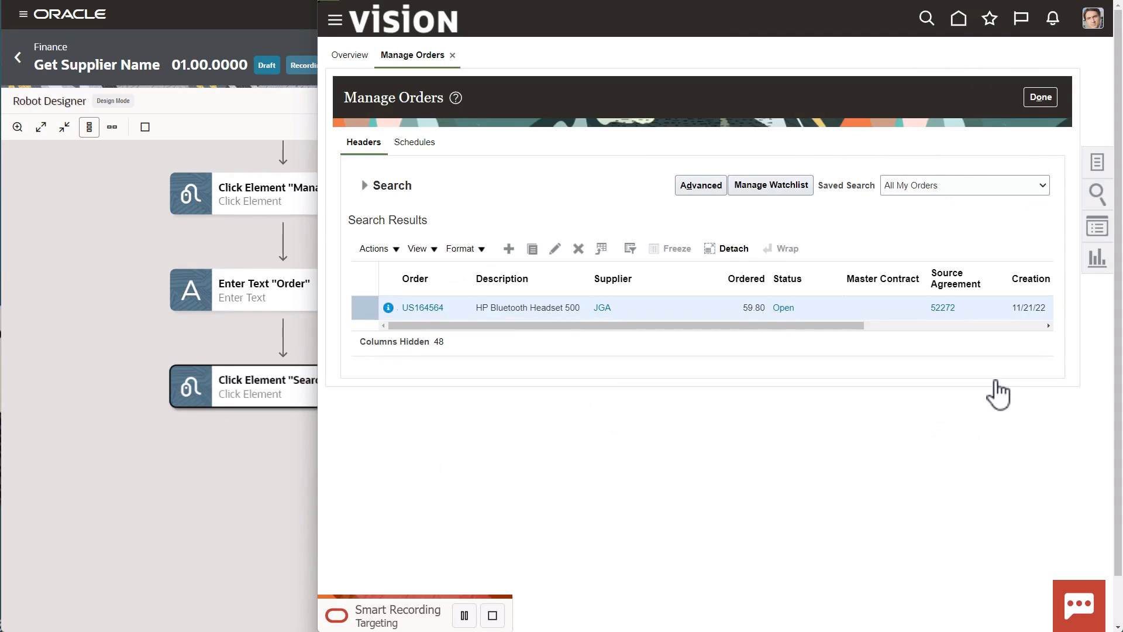
pyautogui.click(603, 308)
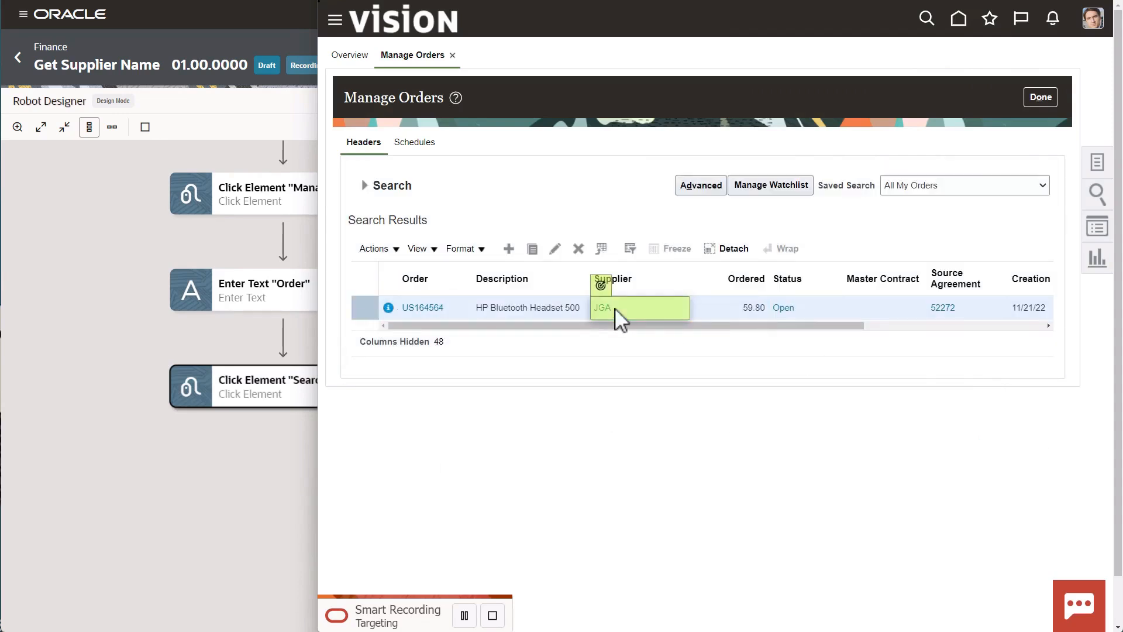
# Record a Get Text action on the order's supplier value
pyautogui.click(637, 308)
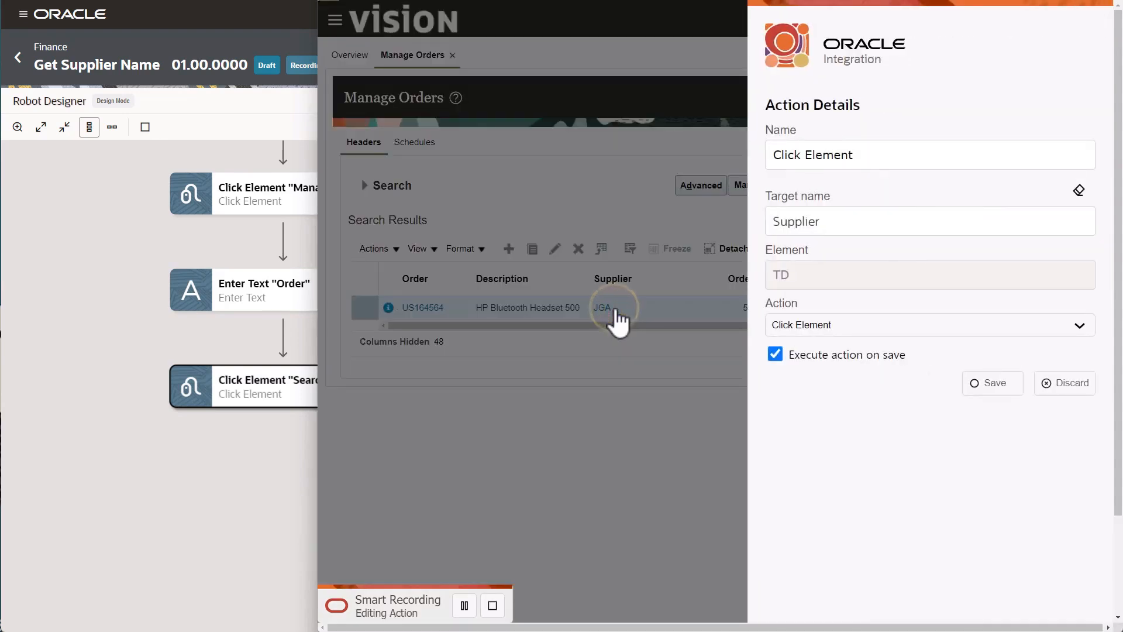
pyautogui.click(929, 324)
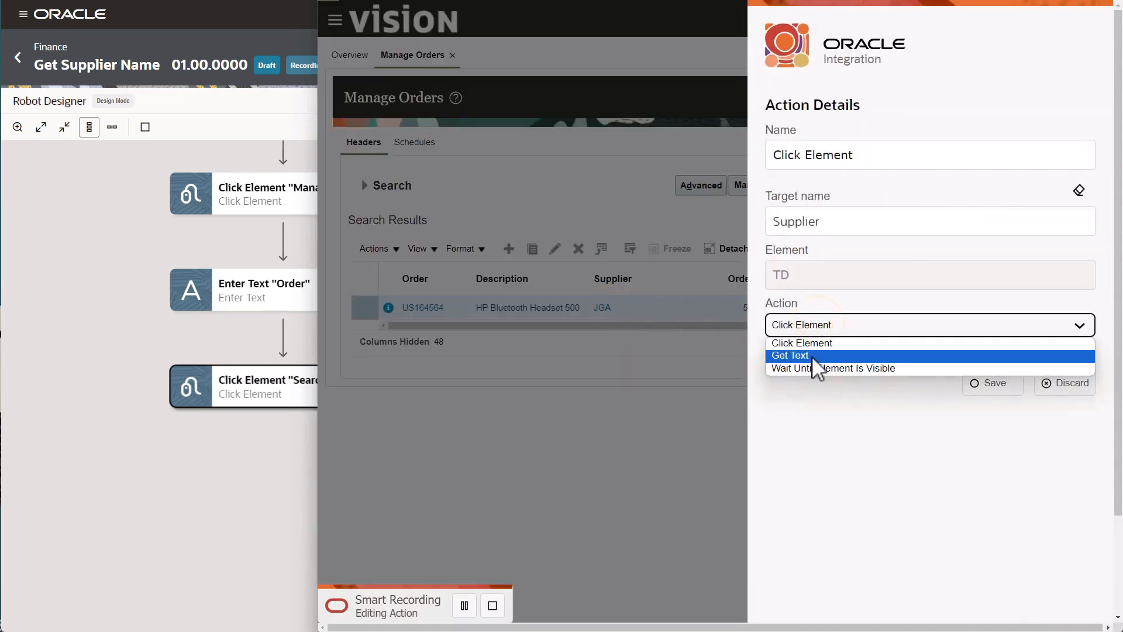
pyautogui.click(790, 356)
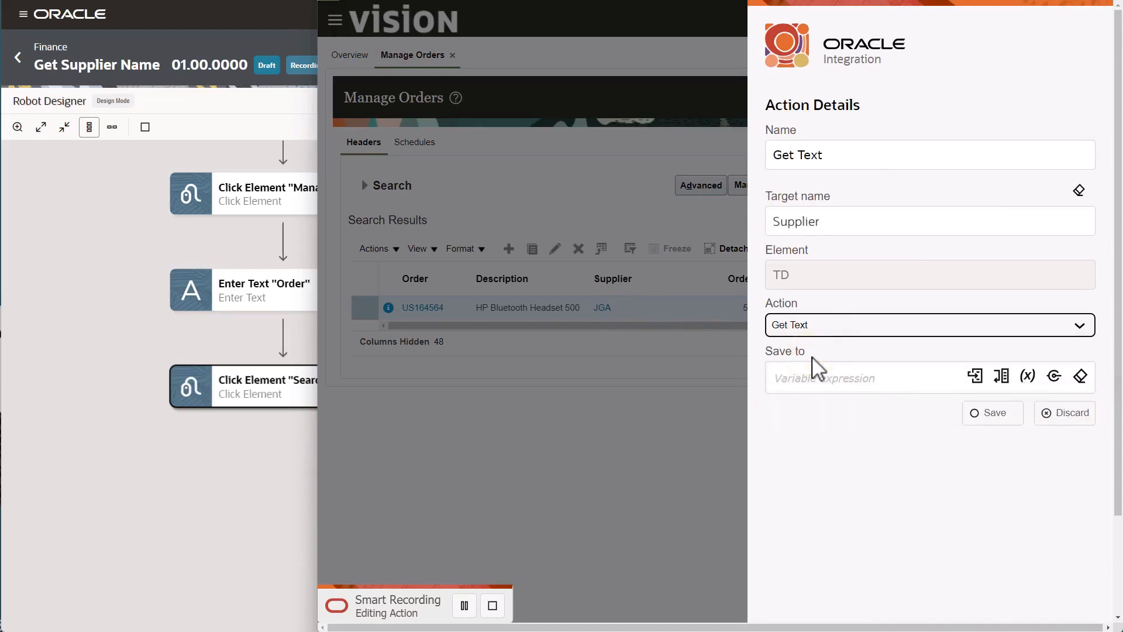
pyautogui.moveTo(1001, 375)
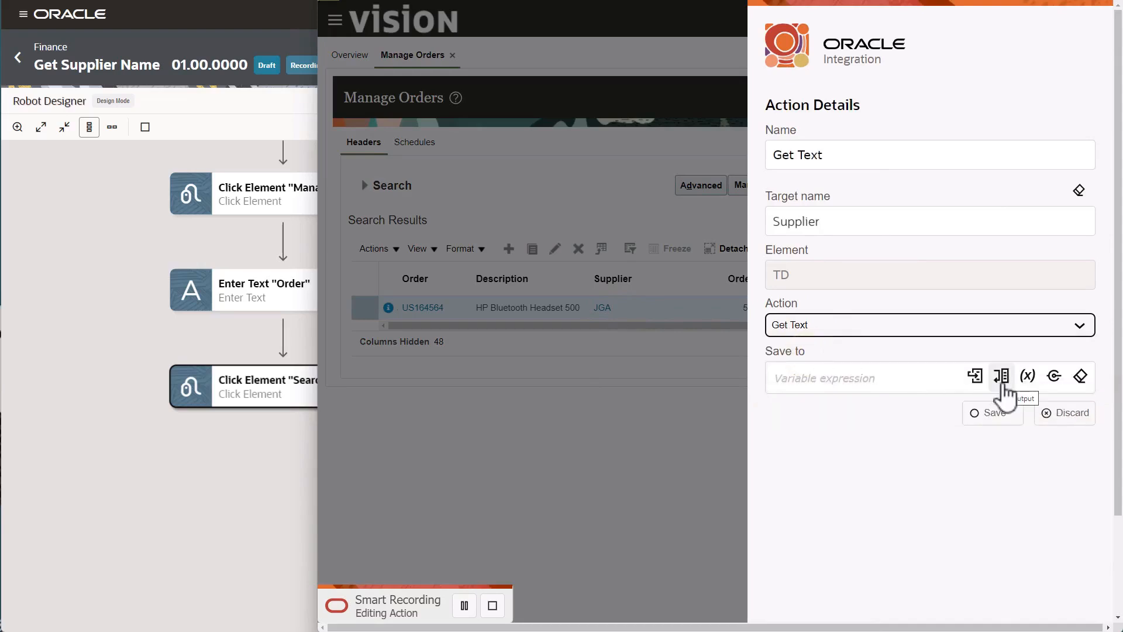
# Store the read supplier text in the SupplierName output and save the step
pyautogui.click(1003, 376)
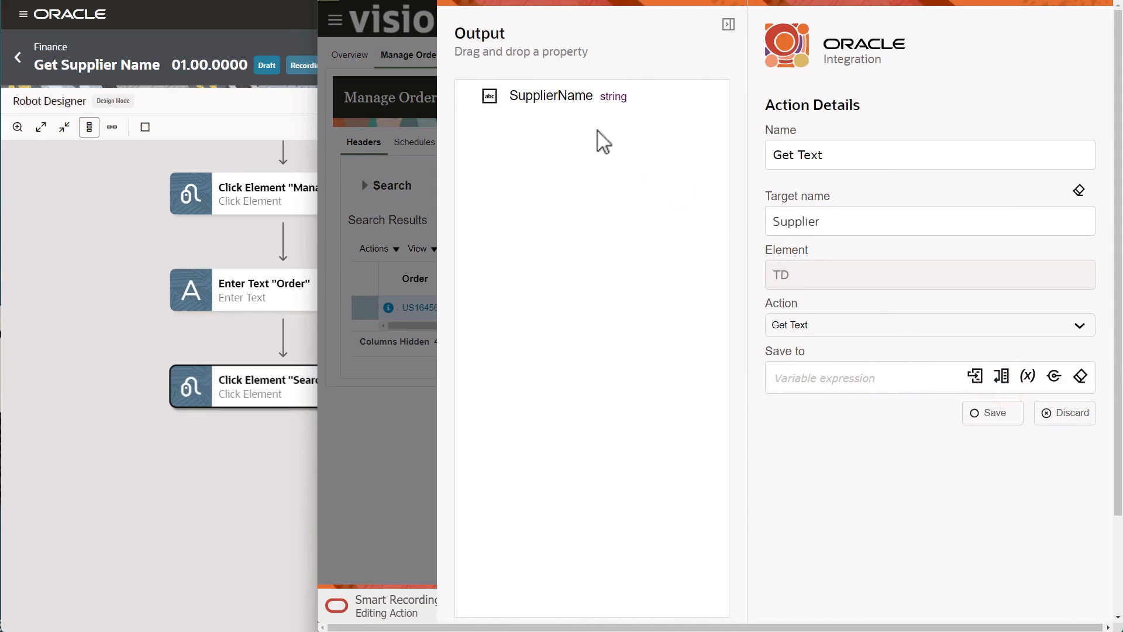
pyautogui.moveTo(550, 95); pyautogui.dragTo(860, 374)
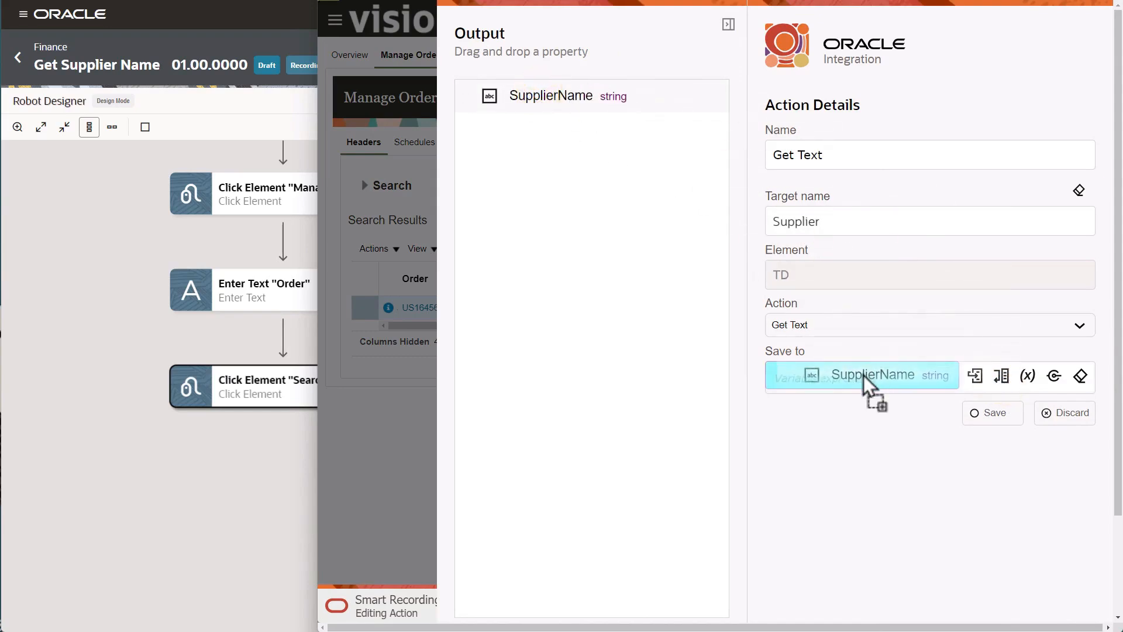
pyautogui.moveTo(550, 95); pyautogui.dragTo(860, 378)
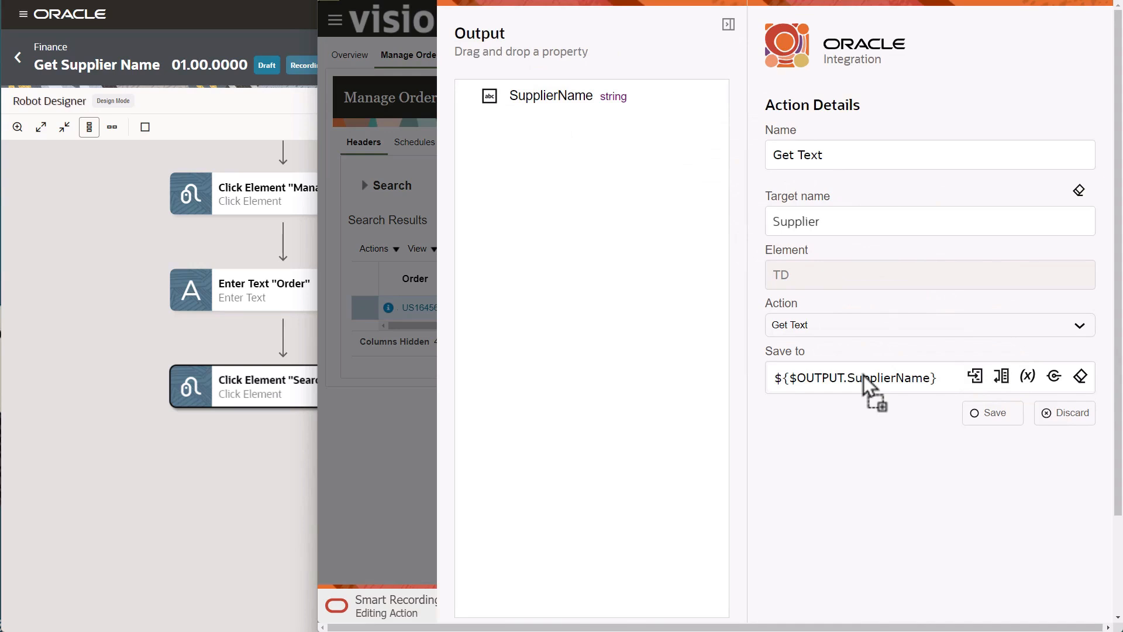
pyautogui.click(992, 413)
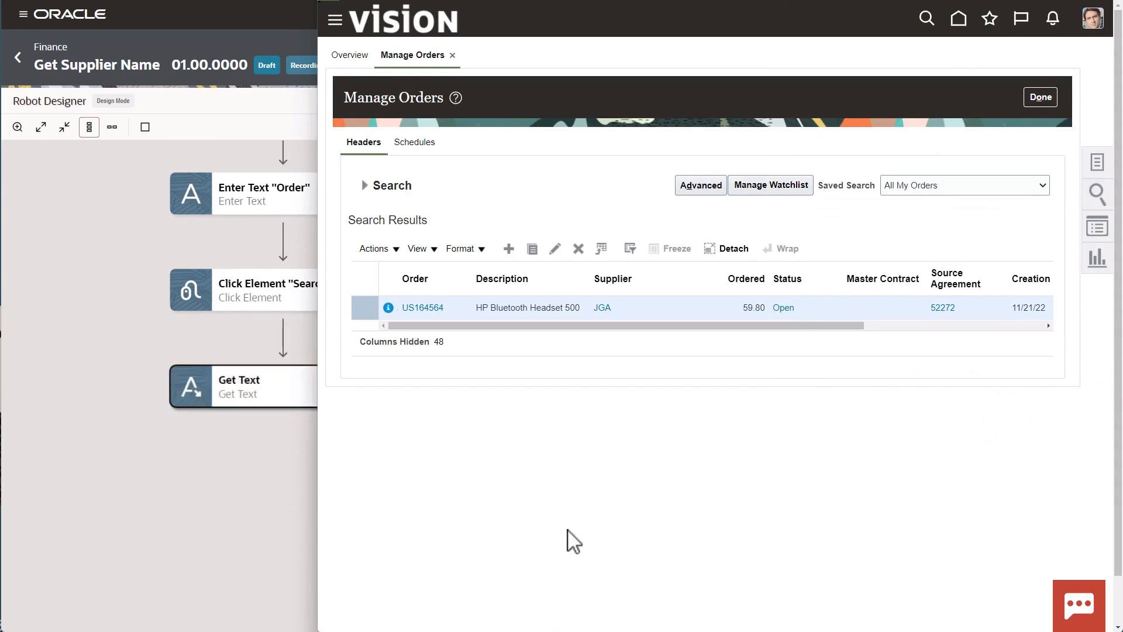
pyautogui.moveTo(245, 509)
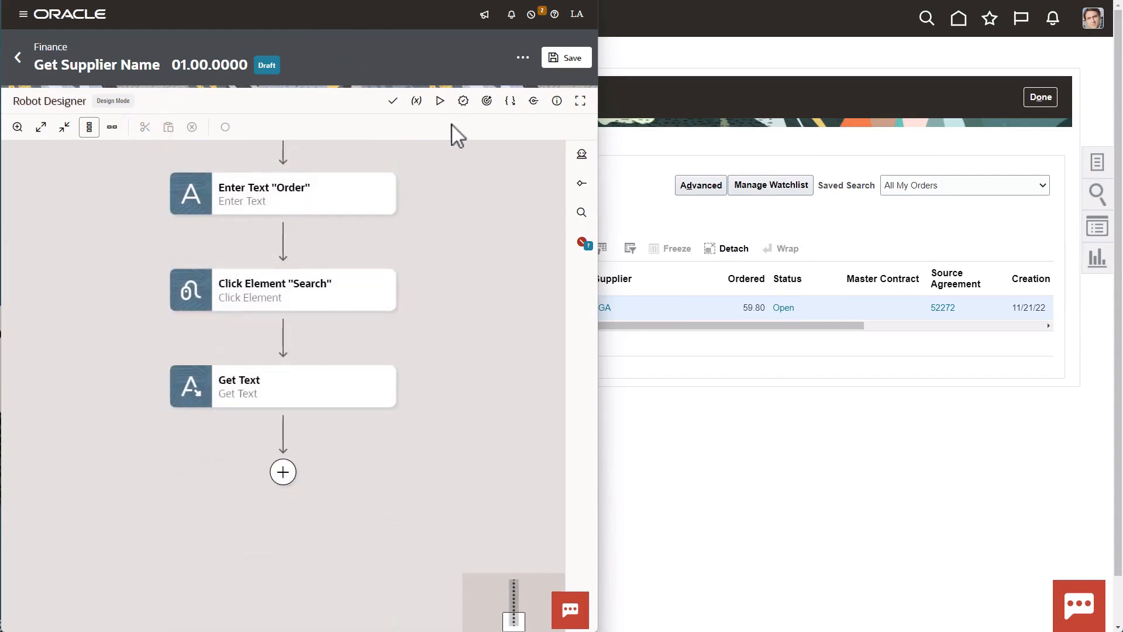
# Save the recorded Get Supplier Name robot in the Robot Designer
pyautogui.click(565, 58)
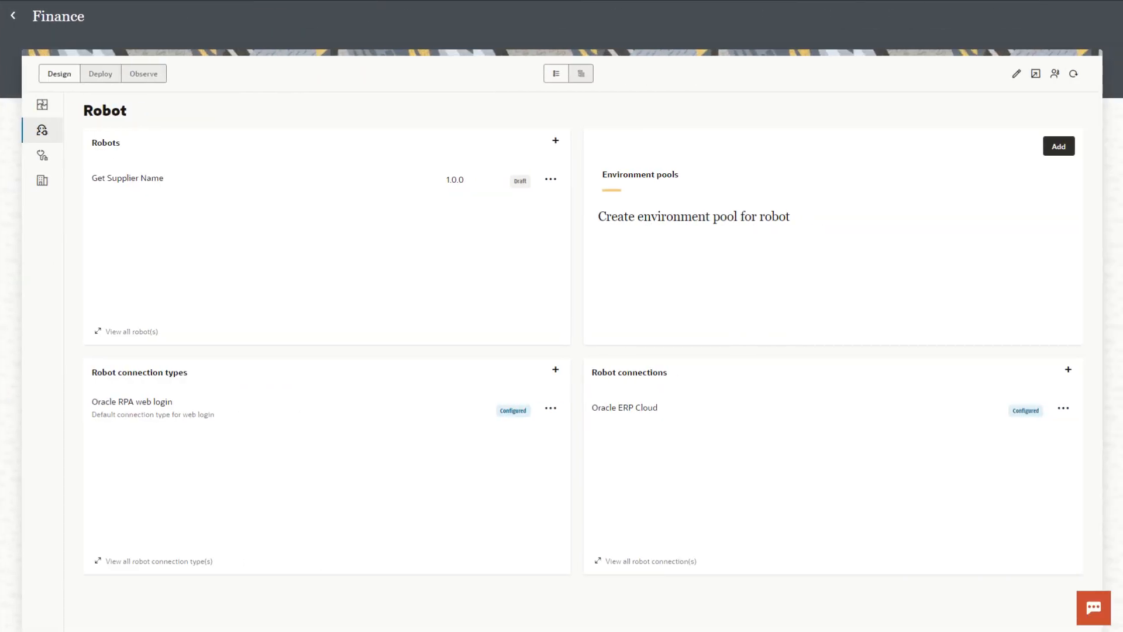
# Create the Local_JSmith environment pool
pyautogui.click(1059, 147)
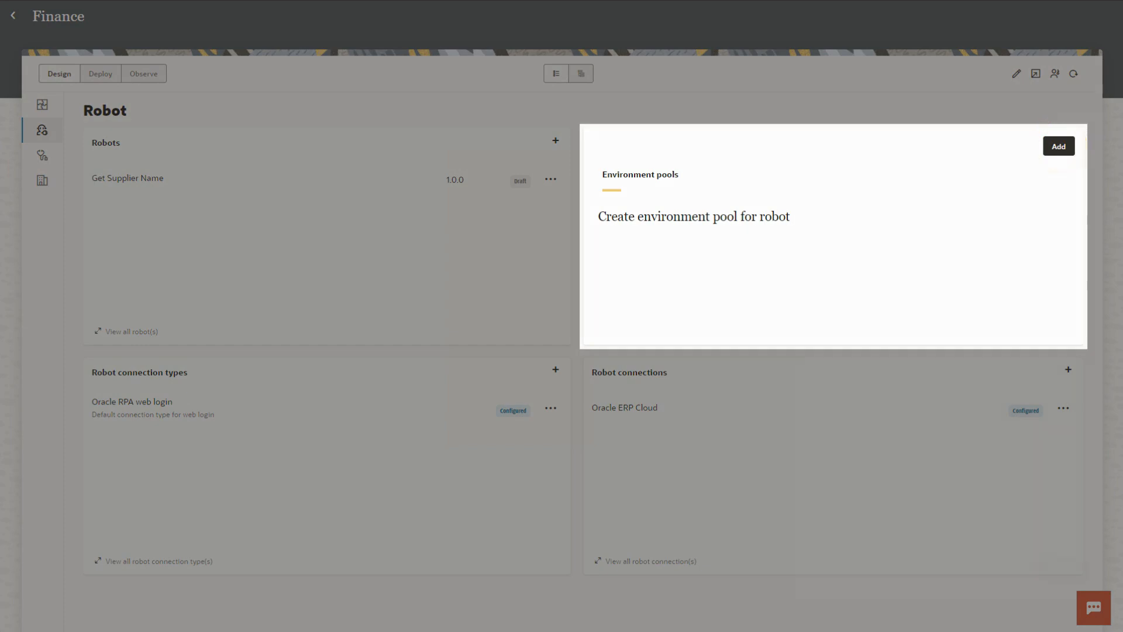
pyautogui.click(1057, 146)
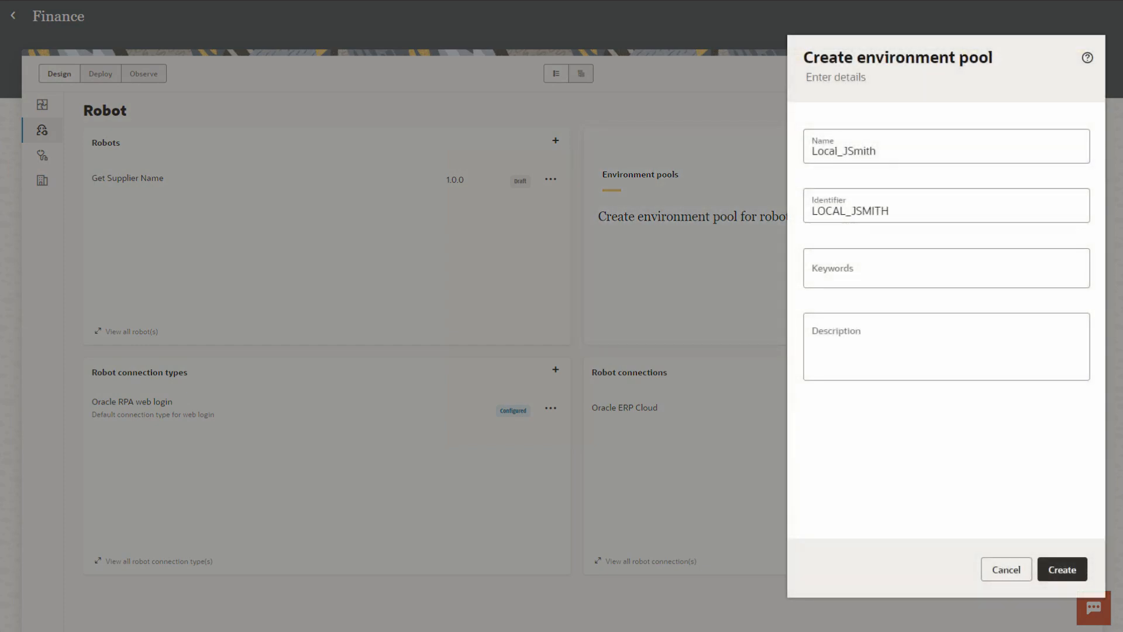
pyautogui.click(1061, 568)
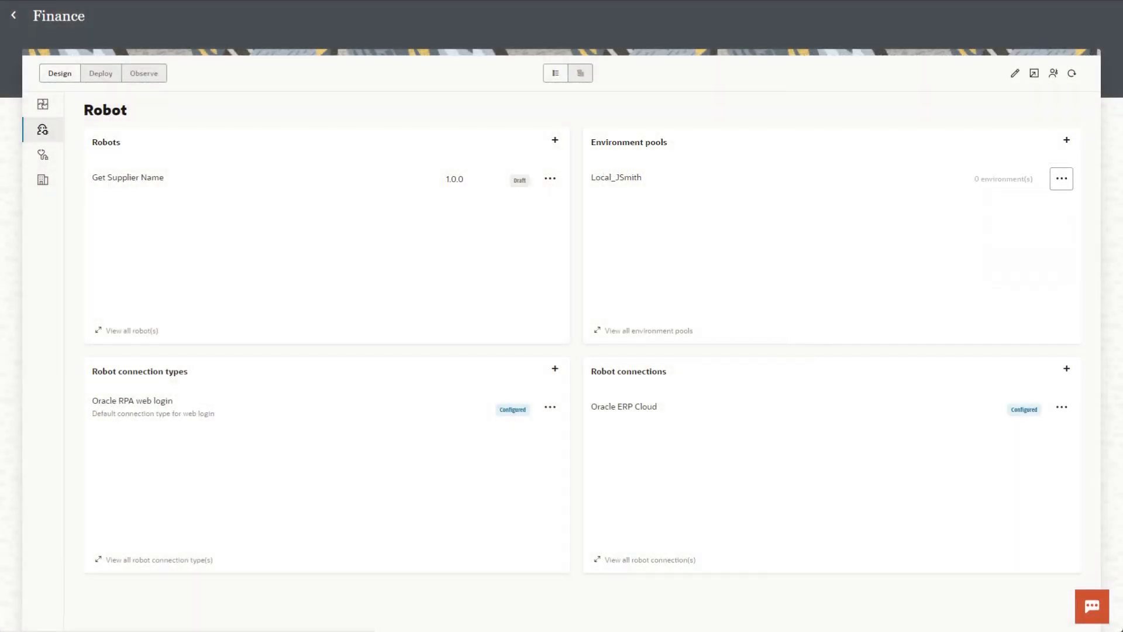
# Add the first listed environment to the Local_JSmith pool
pyautogui.click(1061, 178)
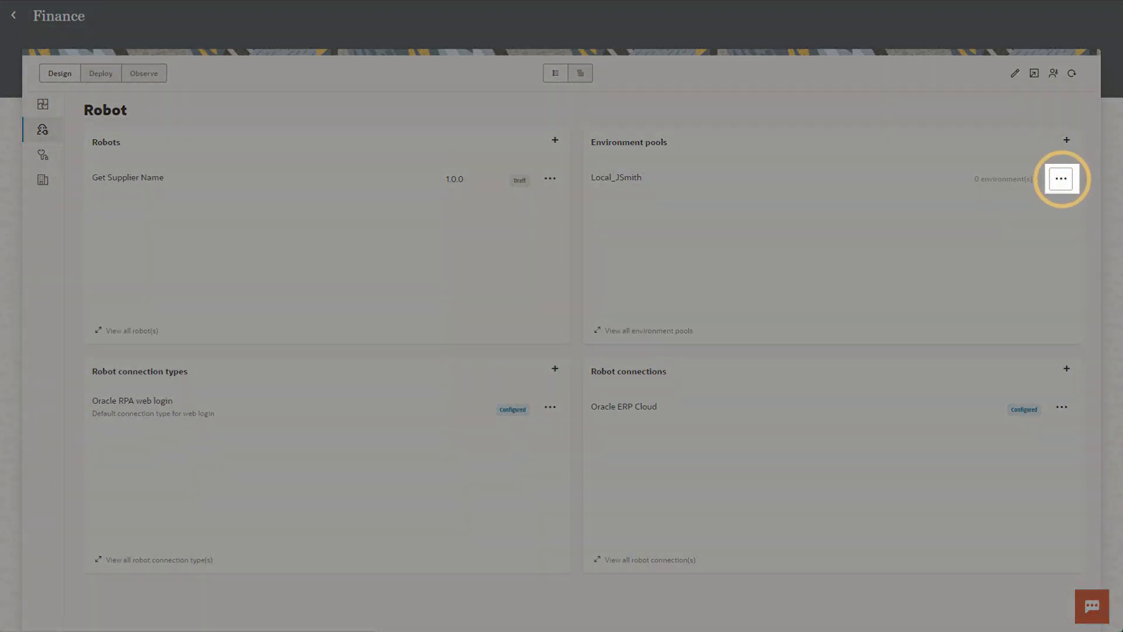
pyautogui.click(1061, 178)
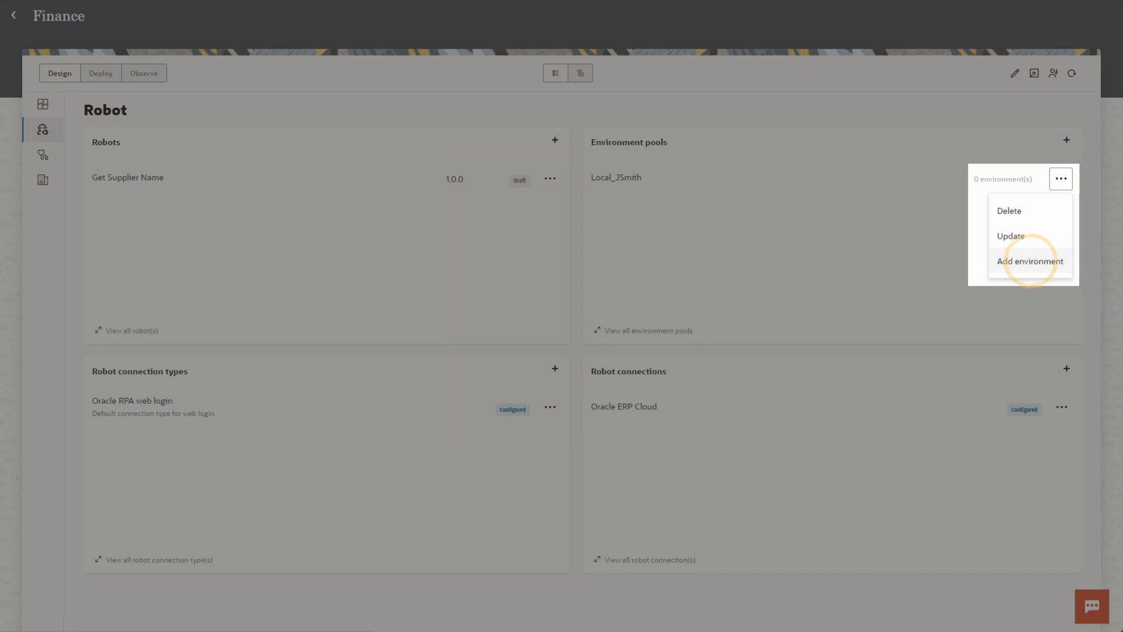
pyautogui.click(1029, 261)
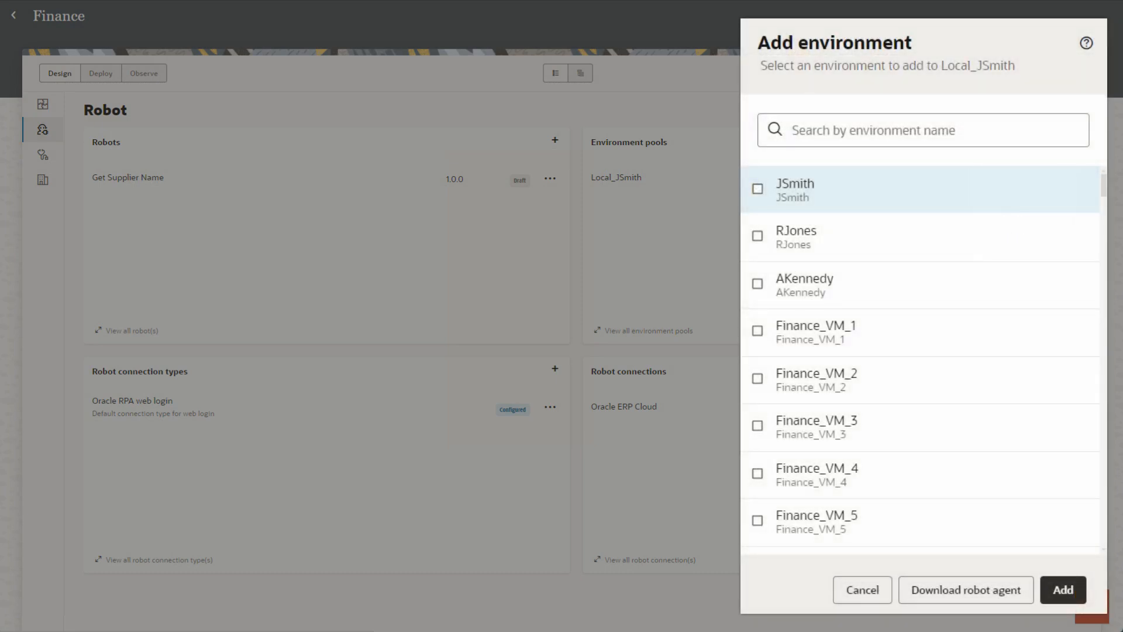
pyautogui.click(757, 188)
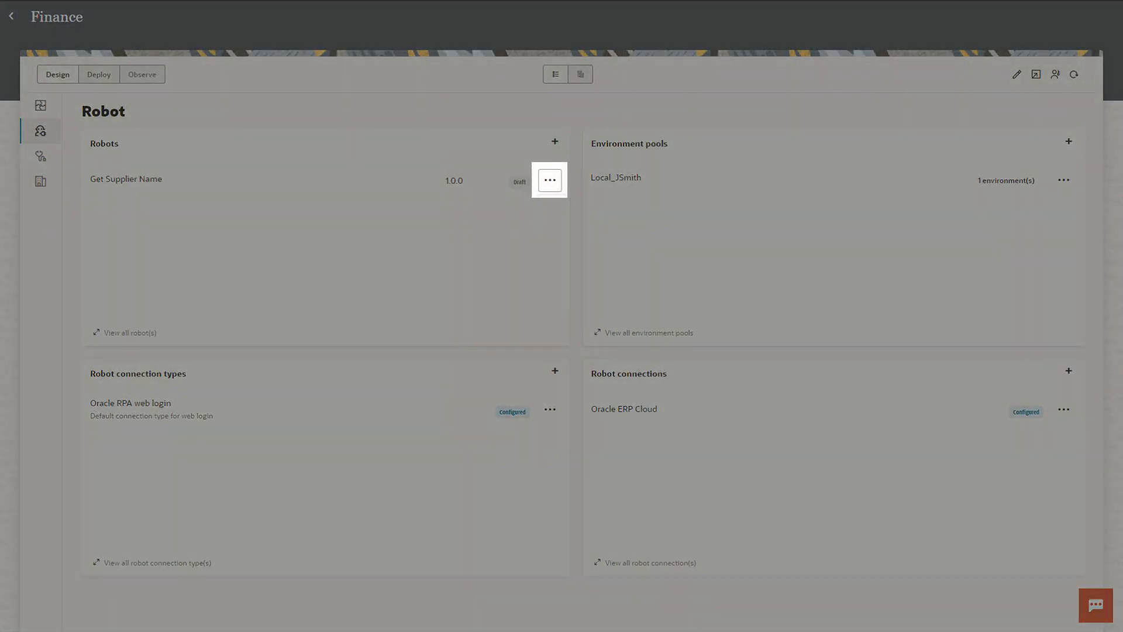
# Assign the Local_JSmith environment pool to the Get Supplier Name robot
pyautogui.click(550, 180)
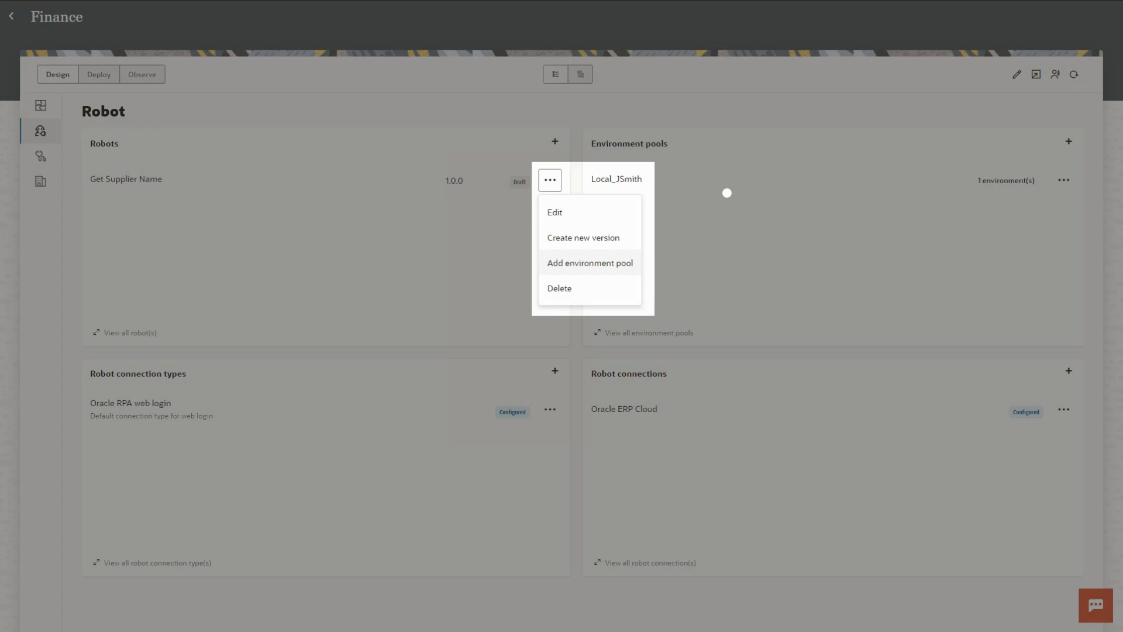
pyautogui.click(589, 263)
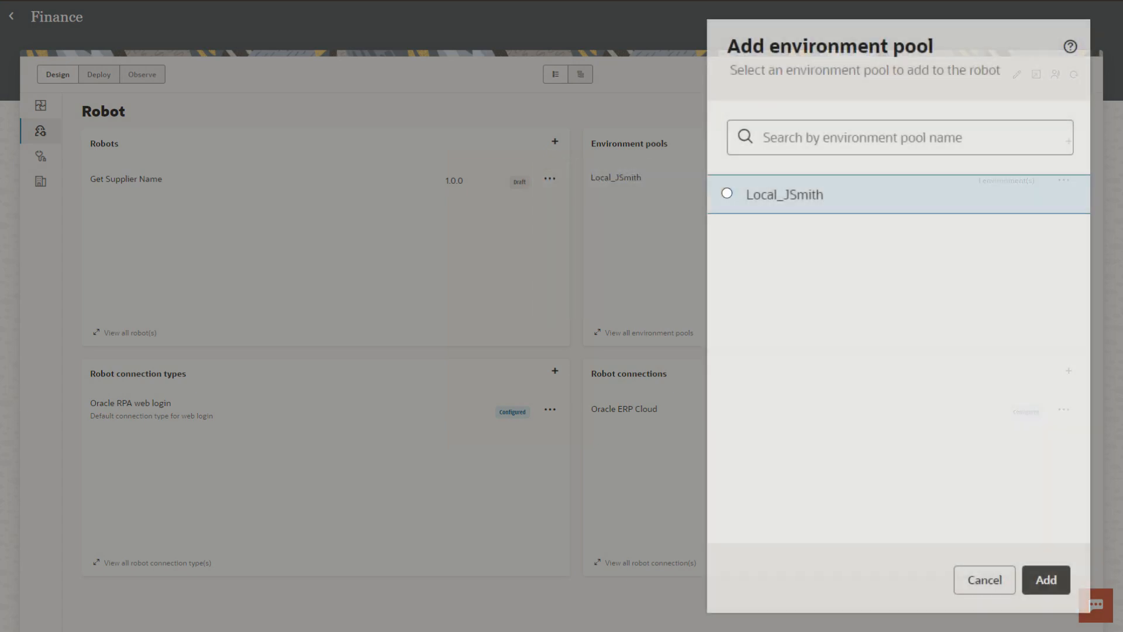
pyautogui.click(727, 193)
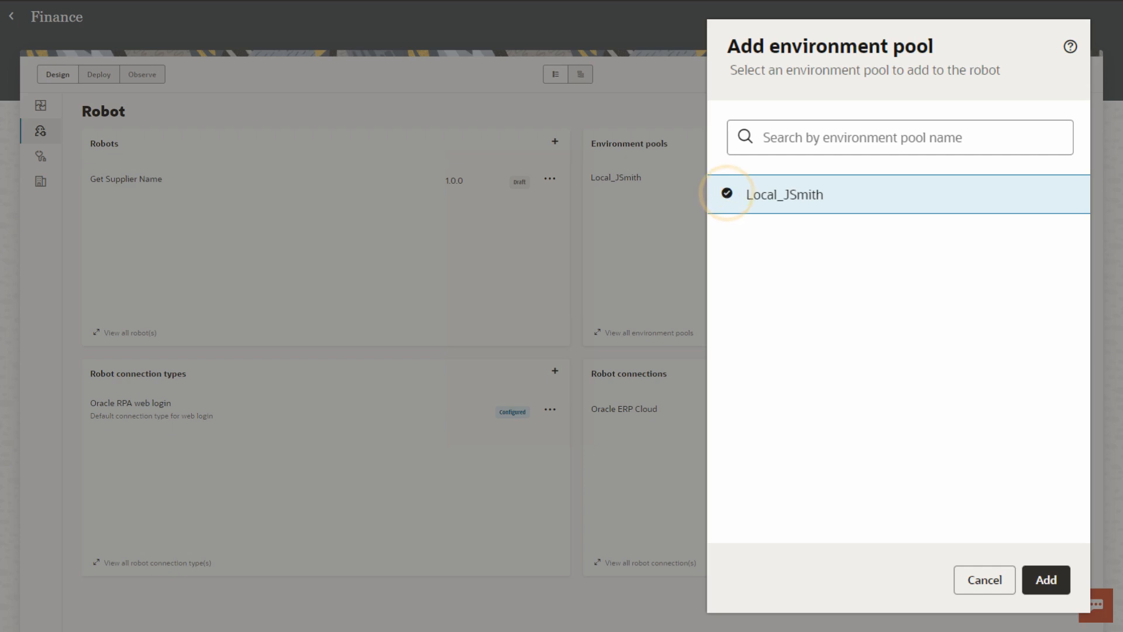
pyautogui.click(1045, 579)
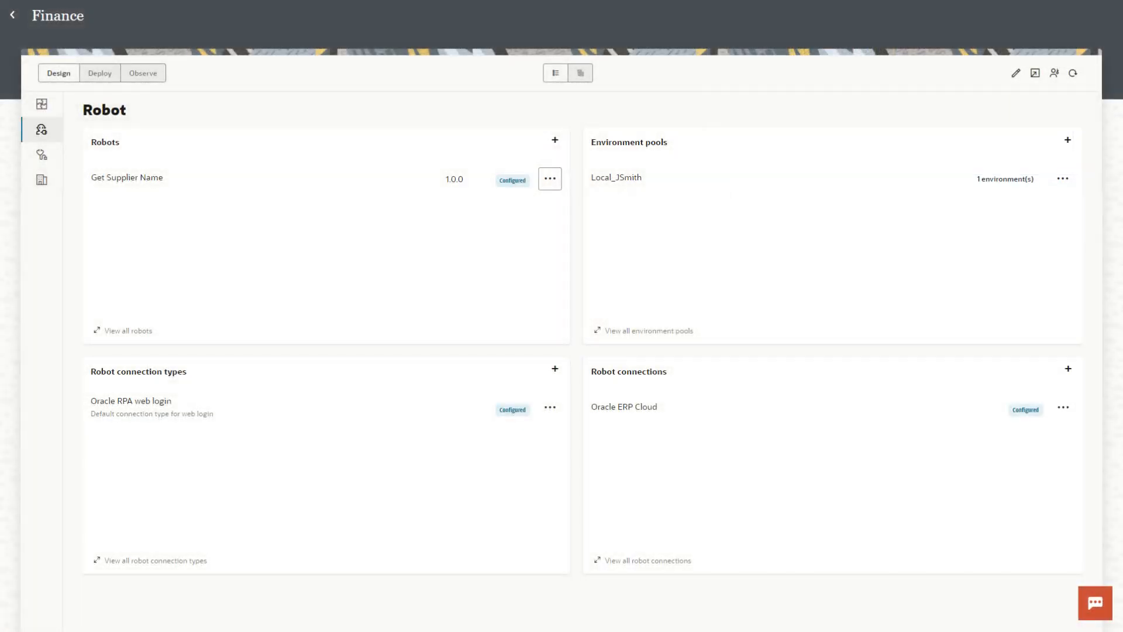
# Activate the Get Supplier Name robot from its actions menu
pyautogui.click(550, 179)
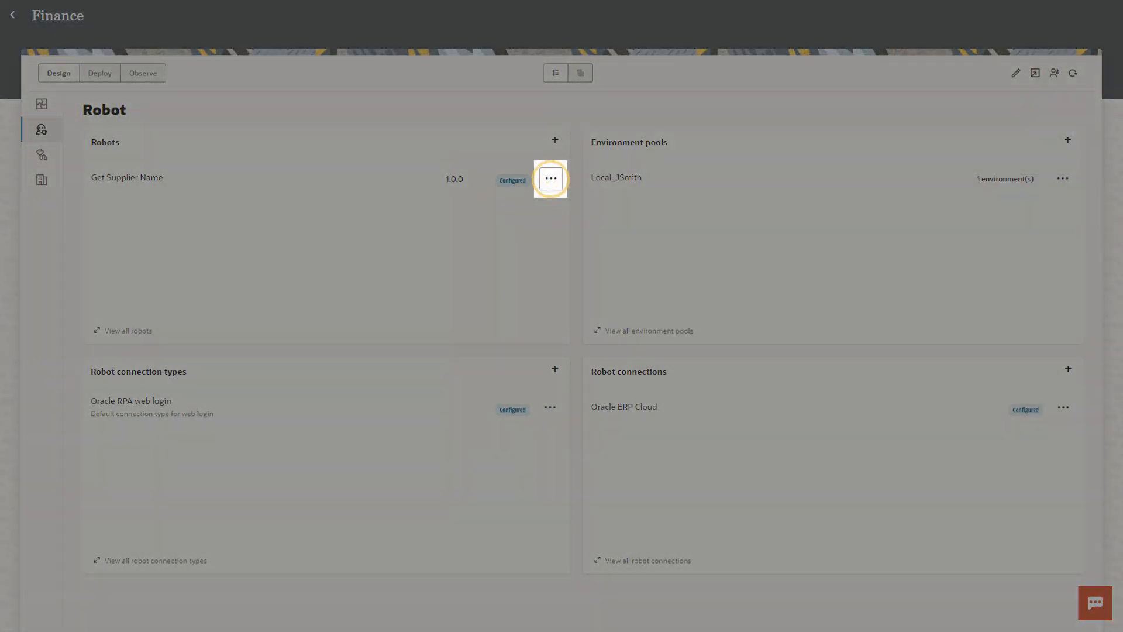
pyautogui.click(551, 178)
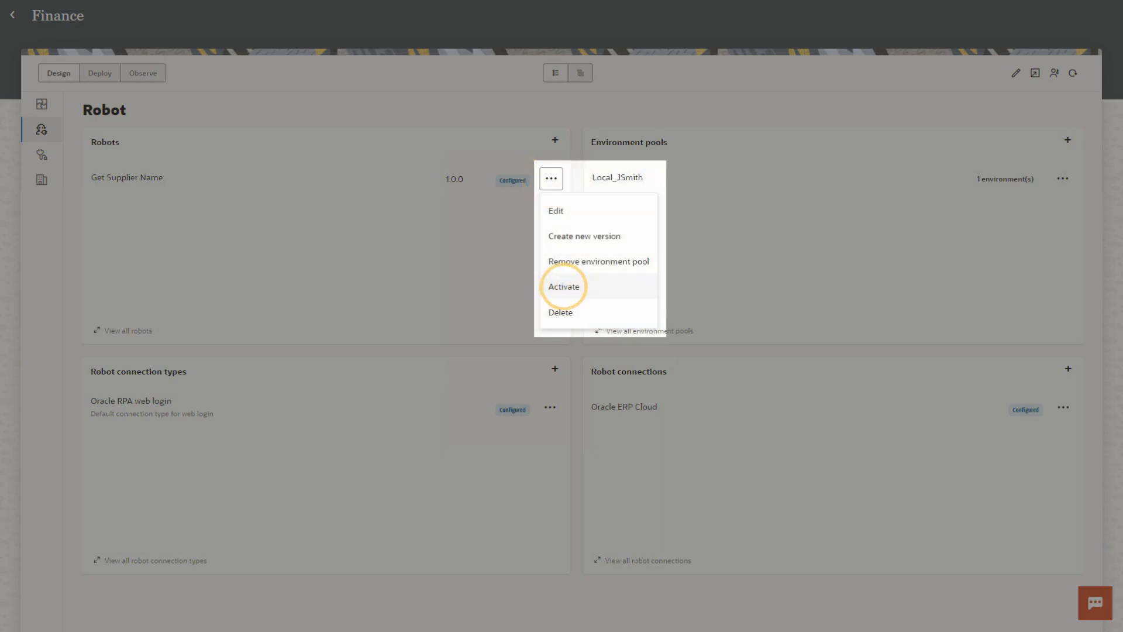
pyautogui.click(563, 287)
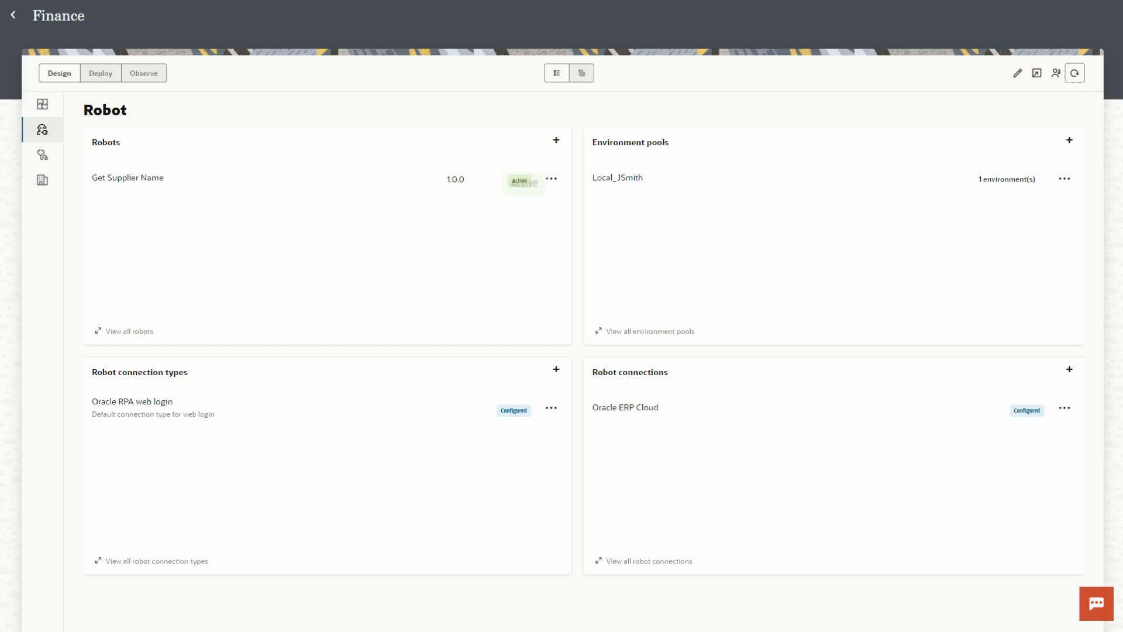